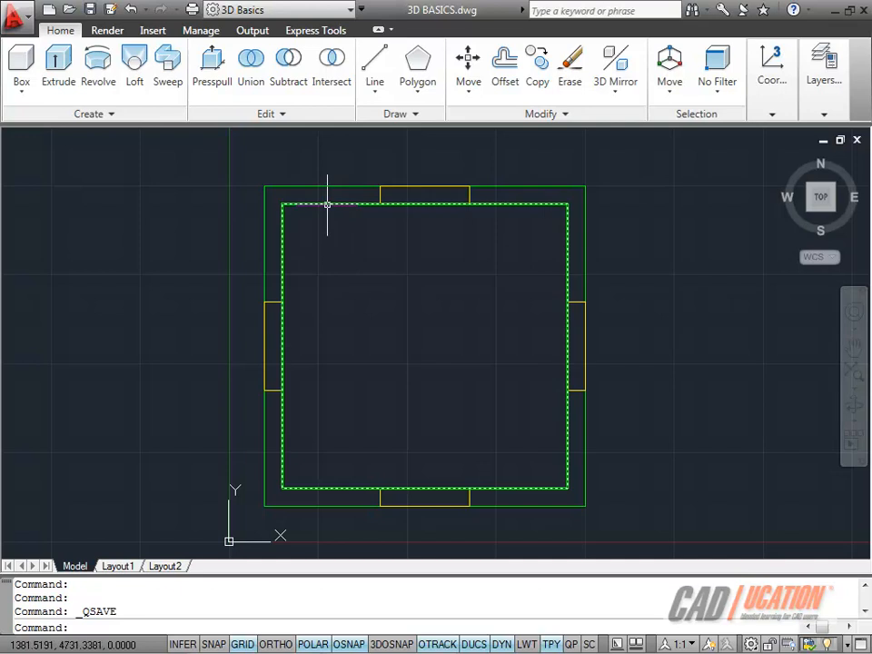
{"action": "mouse_move", "coordinate": [327, 188]}
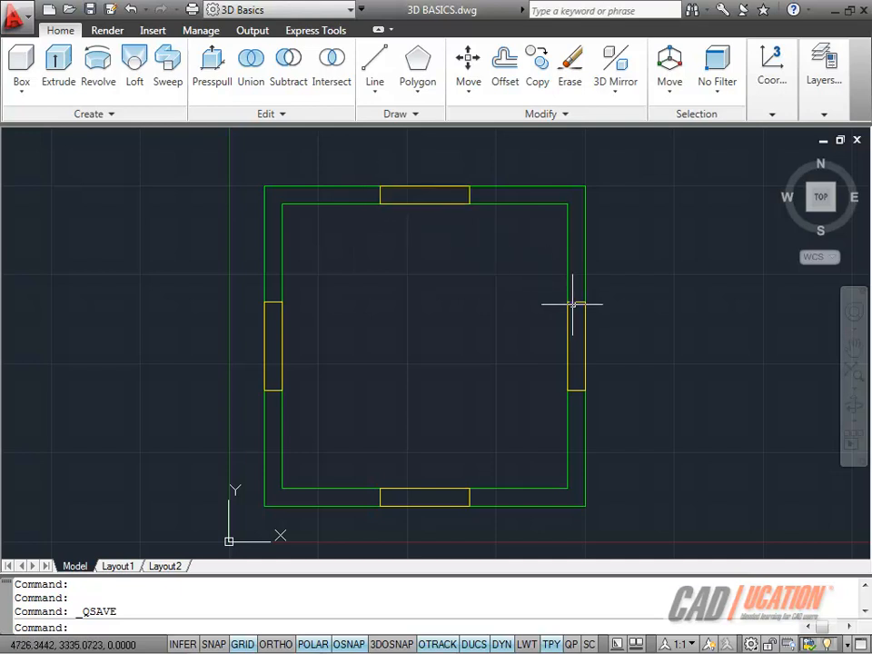
{"action": "mouse_move", "coordinate": [407, 319]}
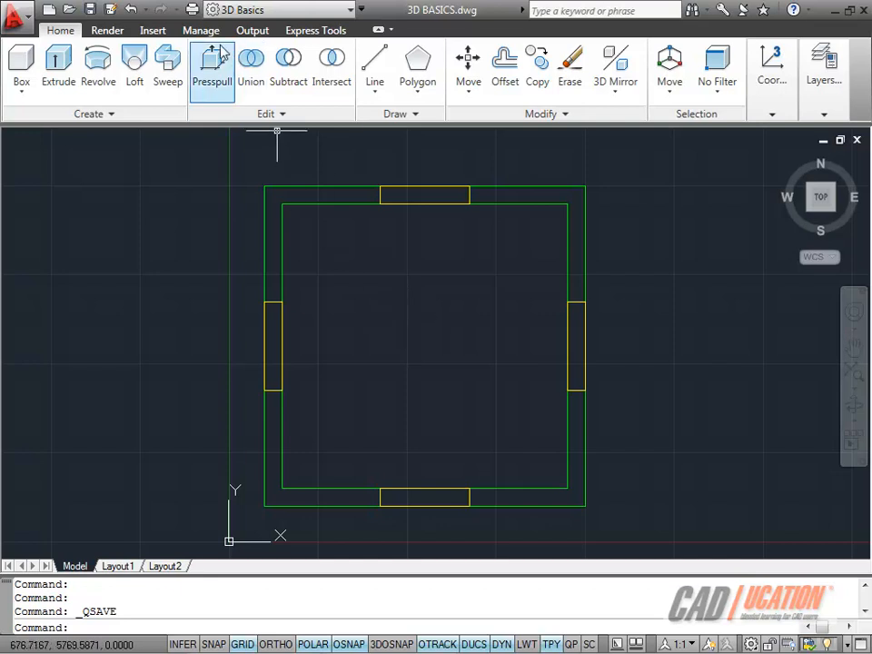
Step: Keep the 3D Basics workspace and orbit the wall plan into a tilted 3D view
{"action": "left_click", "coordinate": [343, 9]}
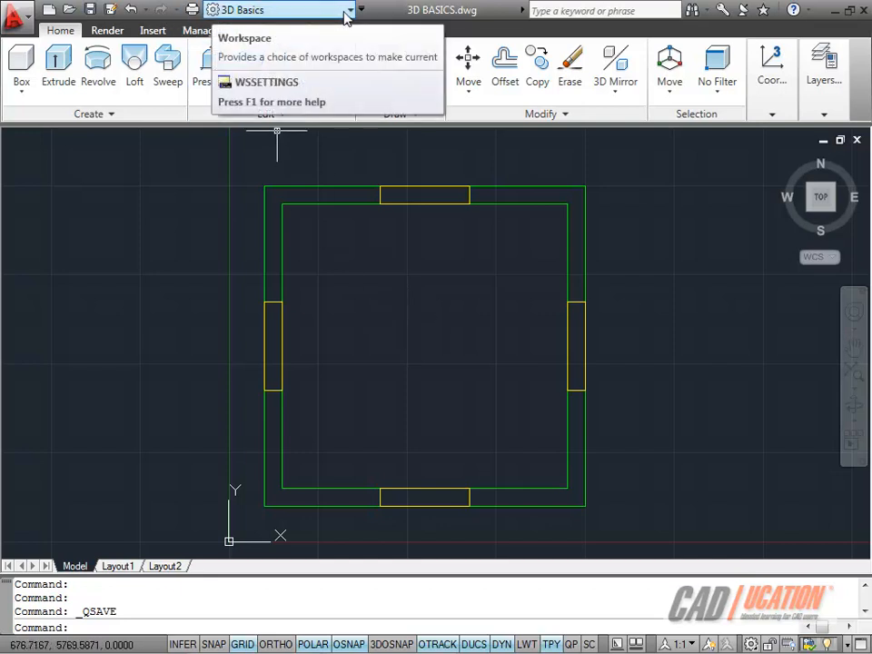
{"action": "left_click", "coordinate": [345, 9]}
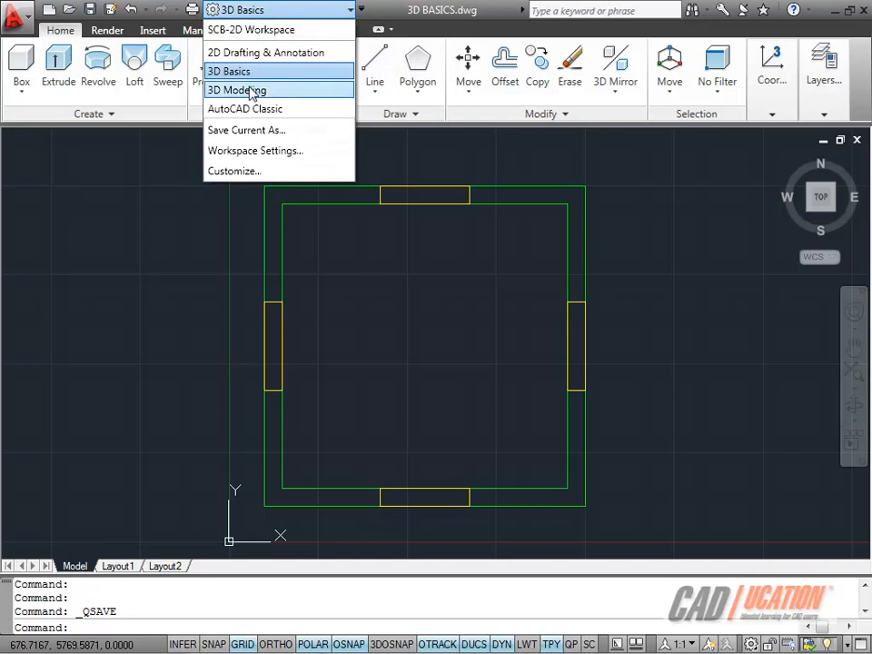
{"action": "mouse_move", "coordinate": [229, 71]}
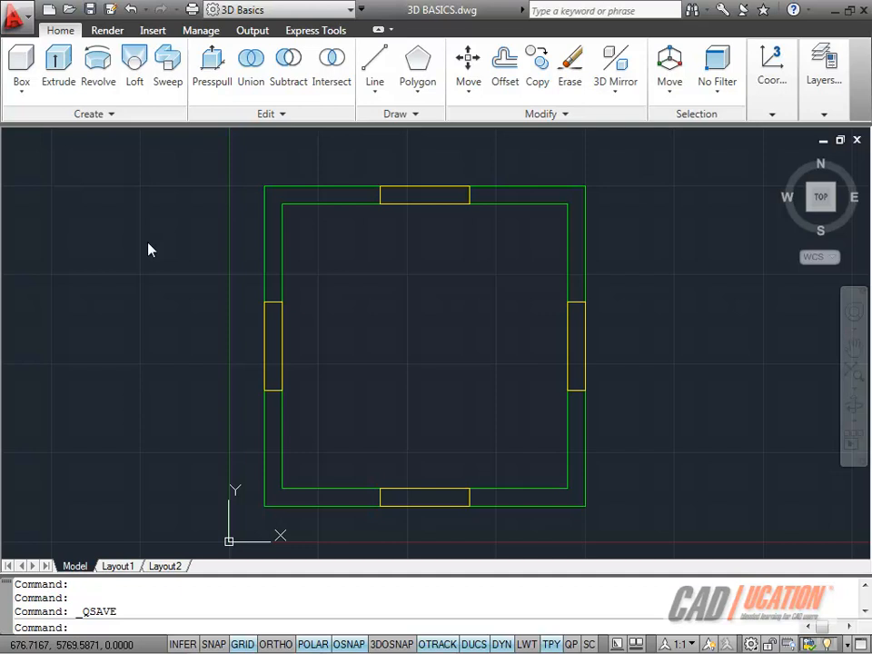
{"action": "mouse_move", "coordinate": [155, 243]}
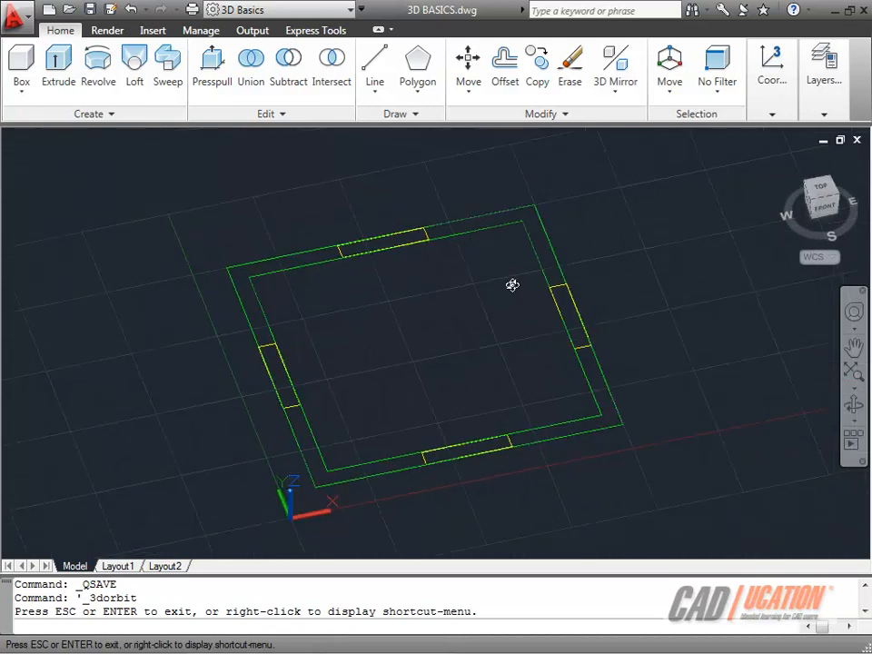
{"action": "left_click_drag", "start_coordinate": [513, 284], "coordinate": [533, 255]}
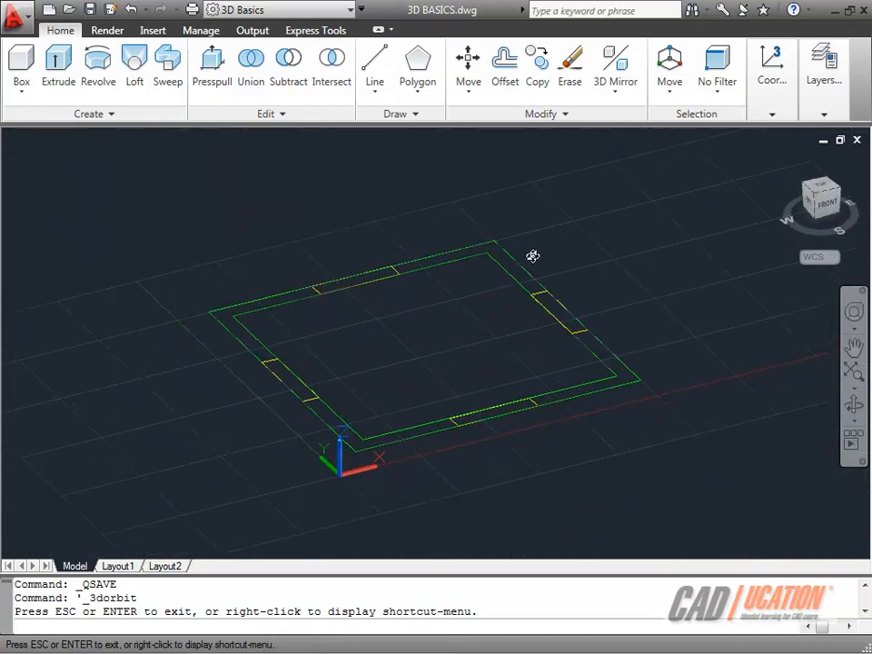
{"action": "right_click", "coordinate": [532, 254]}
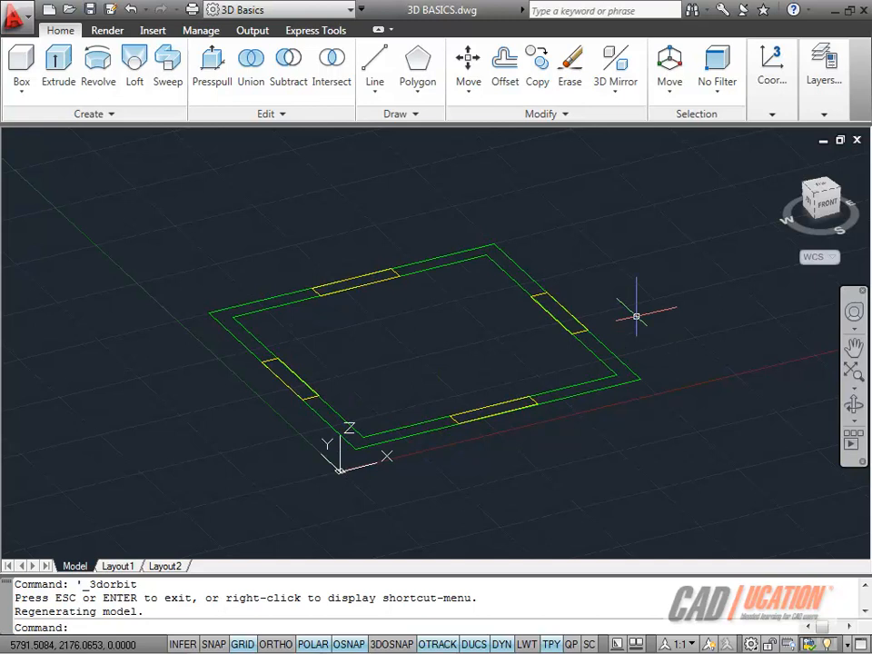
{"action": "mouse_move", "coordinate": [636, 305]}
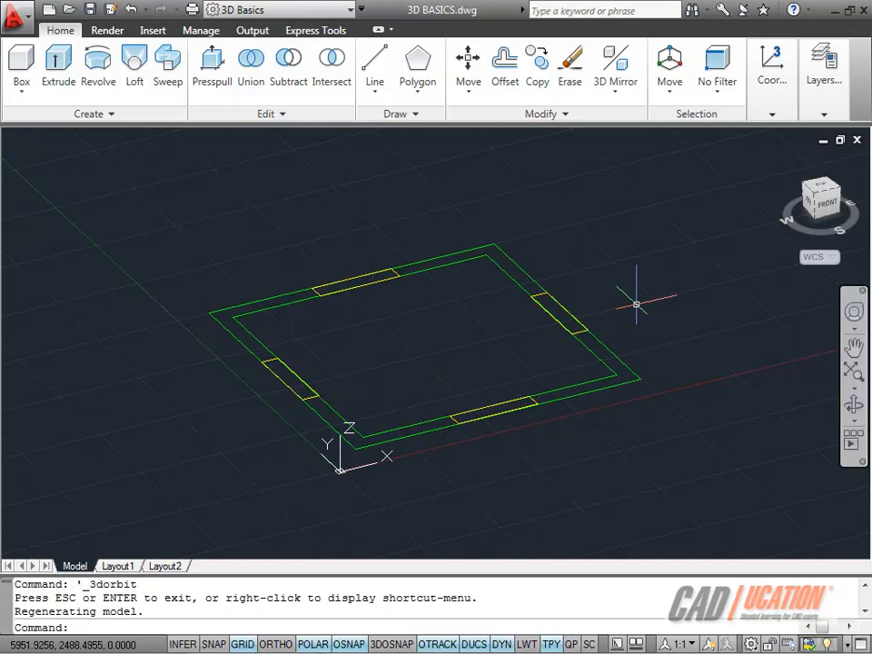
{"action": "mouse_move", "coordinate": [318, 354]}
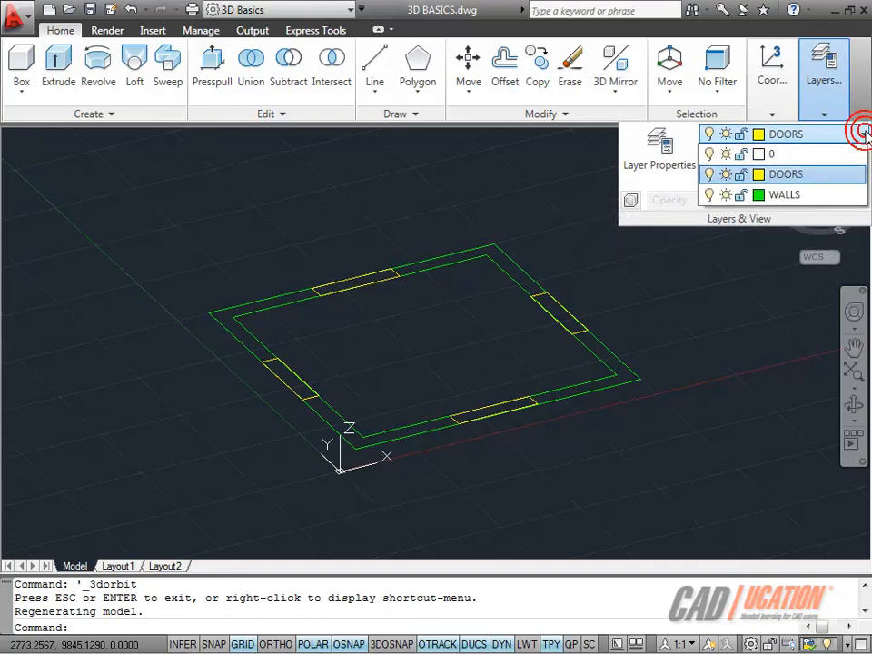
{"action": "mouse_move", "coordinate": [727, 175]}
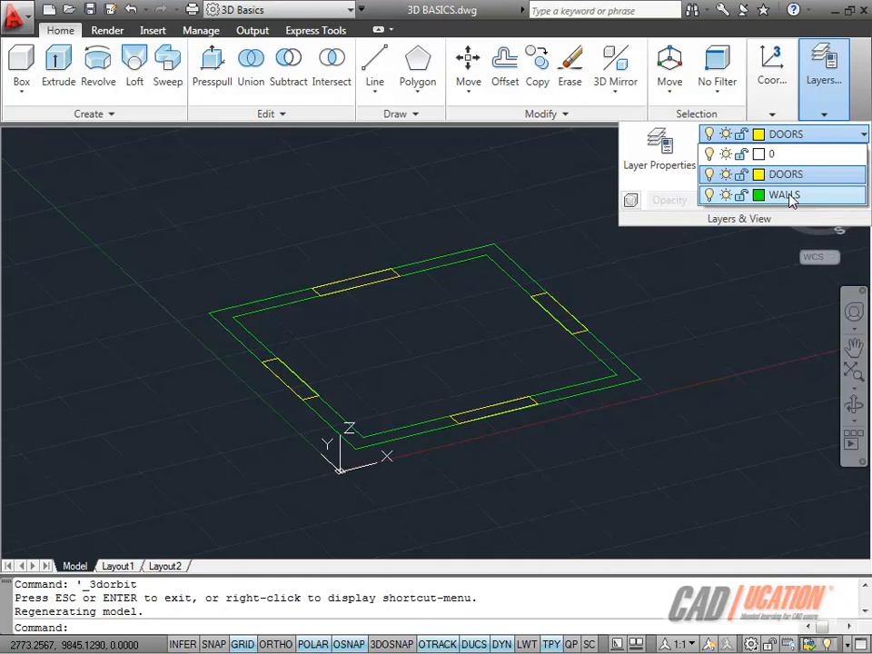
Step: Make WALLS the current layer from the Layers drop-down
{"action": "left_click", "coordinate": [785, 194]}
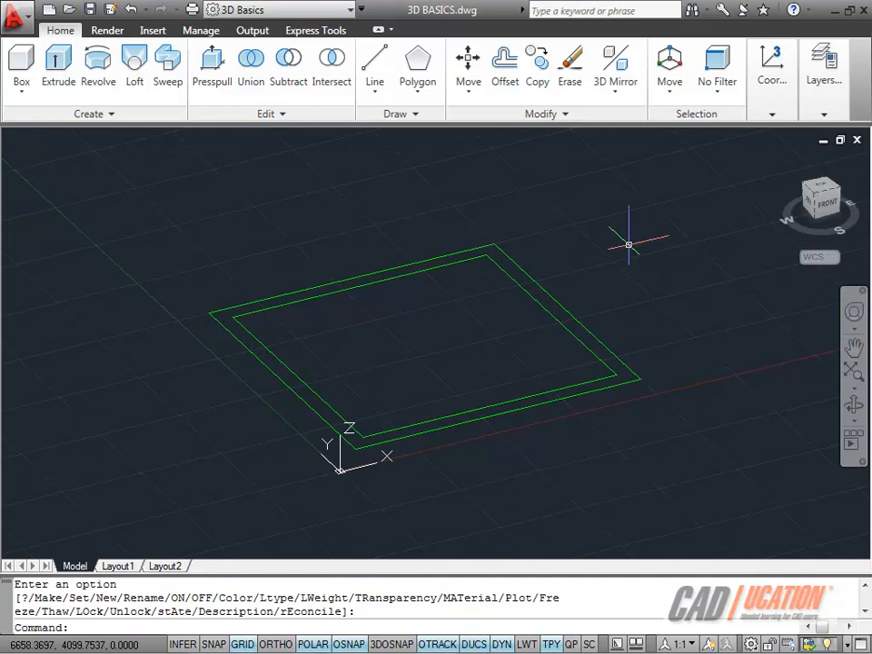
{"action": "mouse_move", "coordinate": [418, 276]}
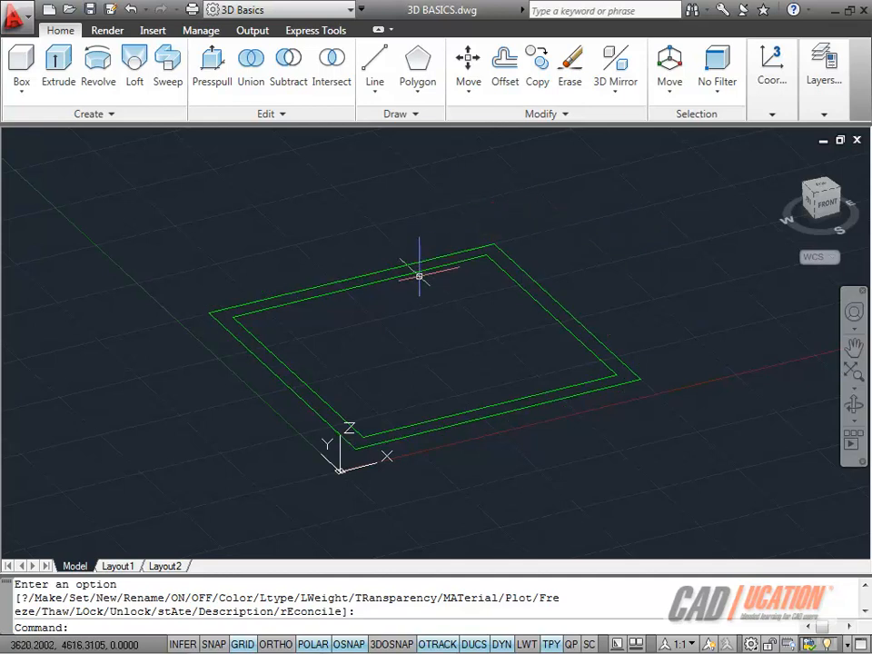
{"action": "mouse_move", "coordinate": [280, 253]}
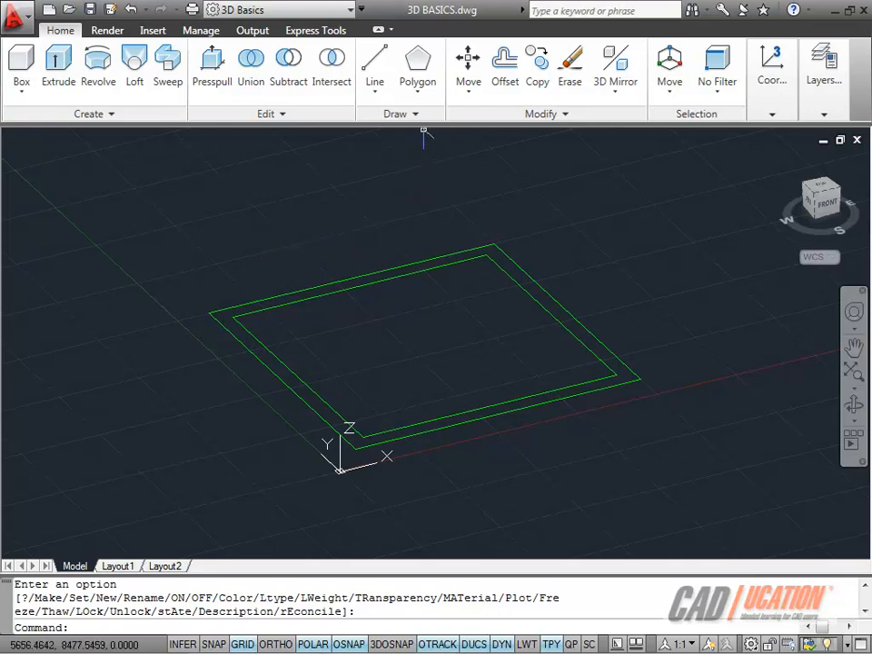
{"action": "left_click", "coordinate": [395, 113]}
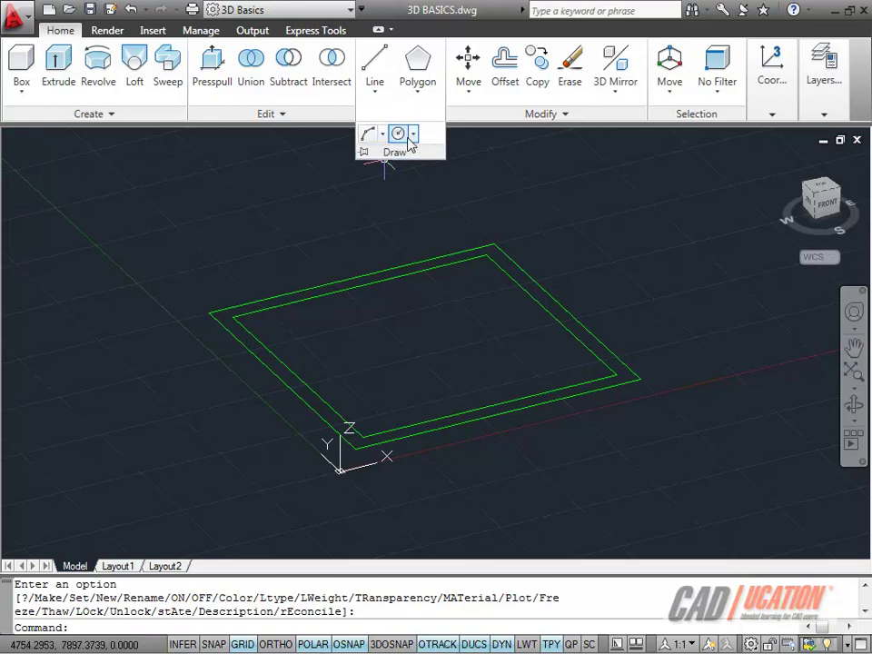
{"action": "left_click", "coordinate": [418, 69]}
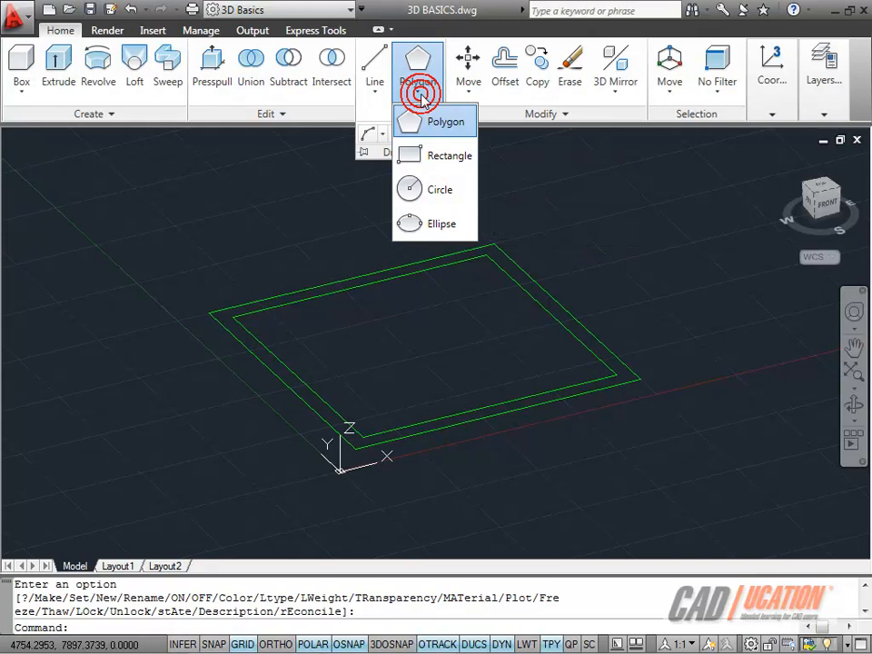
{"action": "mouse_move", "coordinate": [440, 189]}
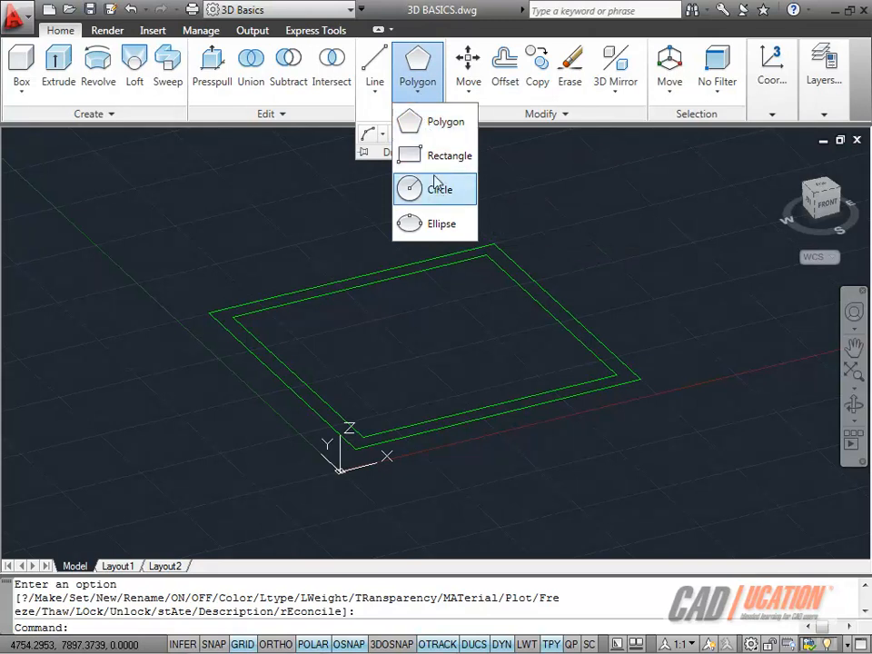
{"action": "left_click", "coordinate": [374, 87]}
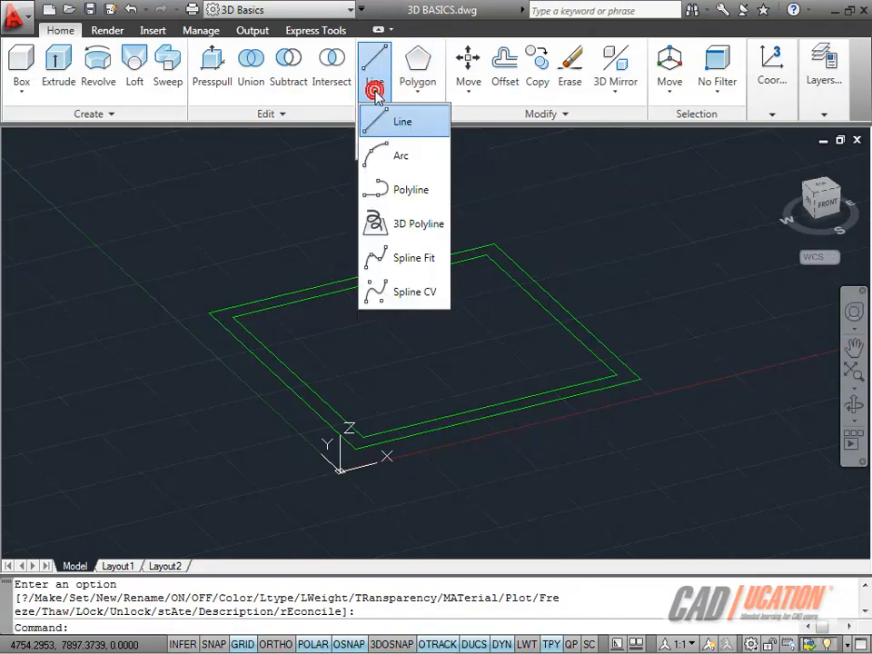
{"action": "mouse_move", "coordinate": [374, 98]}
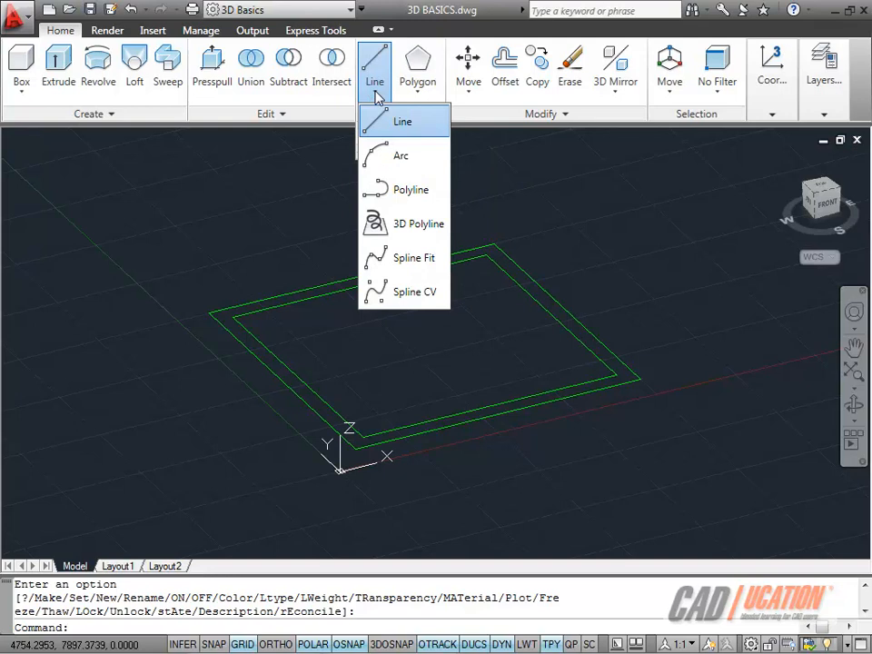
{"action": "mouse_move", "coordinate": [530, 181]}
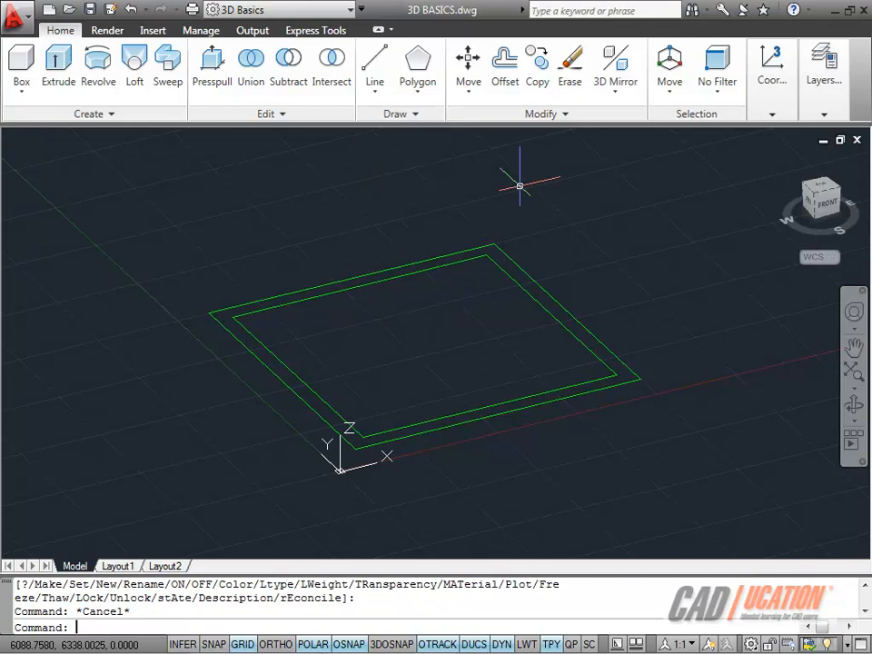
{"action": "mouse_move", "coordinate": [520, 187]}
{"action": "type", "text": "region"}
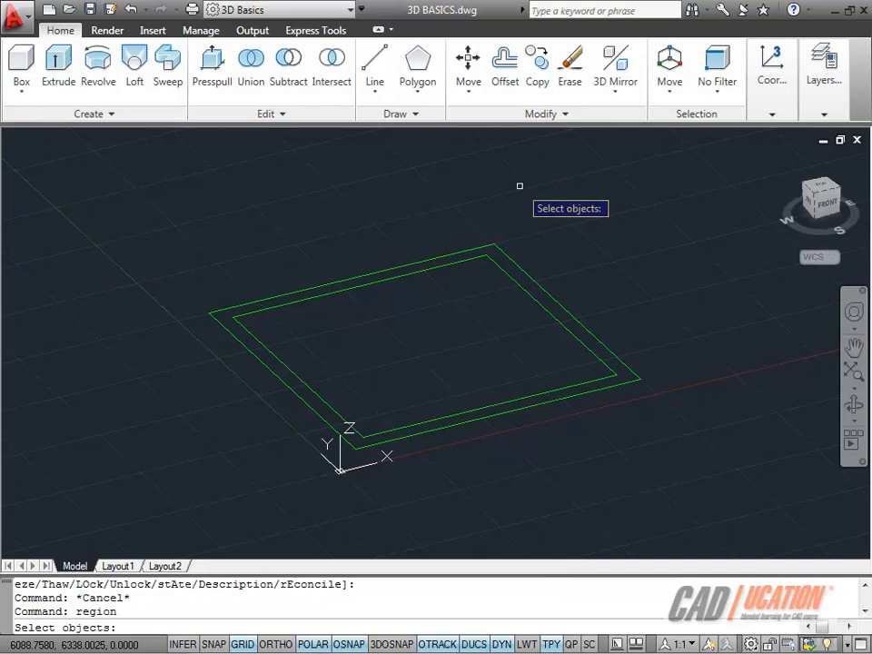
{"action": "mouse_move", "coordinate": [371, 247]}
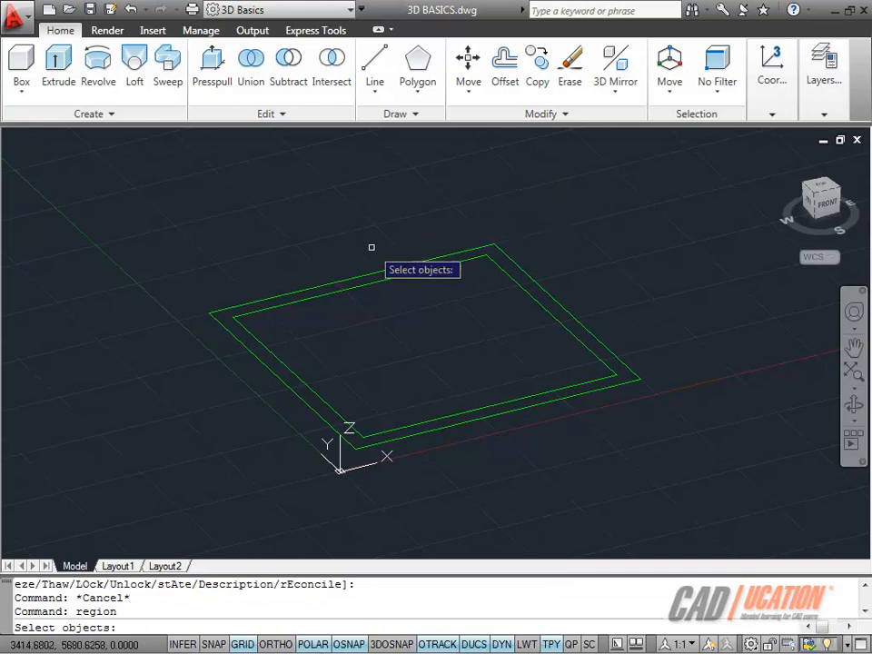
{"action": "mouse_move", "coordinate": [378, 269]}
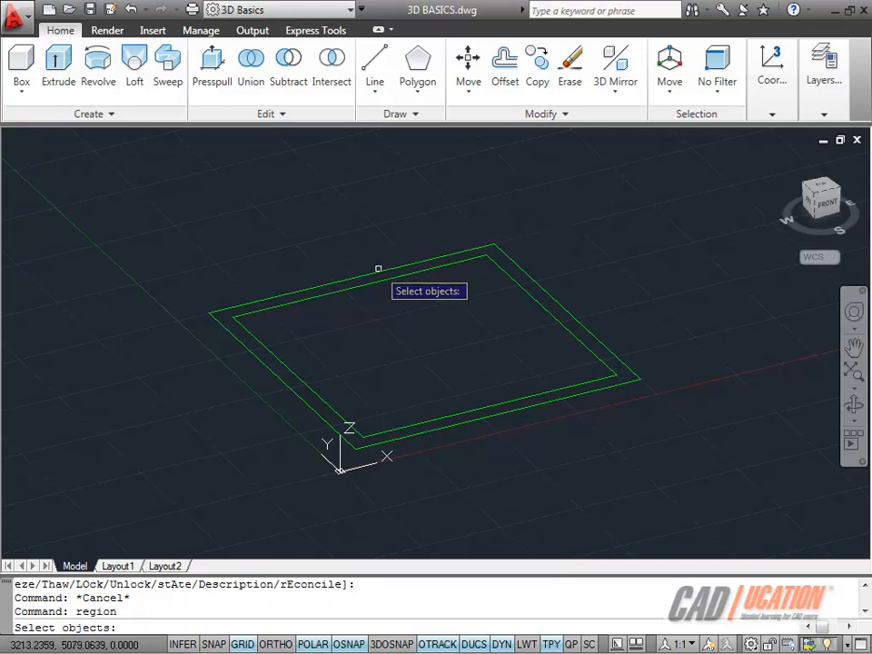
Step: Convert the outer and inner wall outlines into two regions with REGION
{"action": "left_click", "coordinate": [381, 269]}
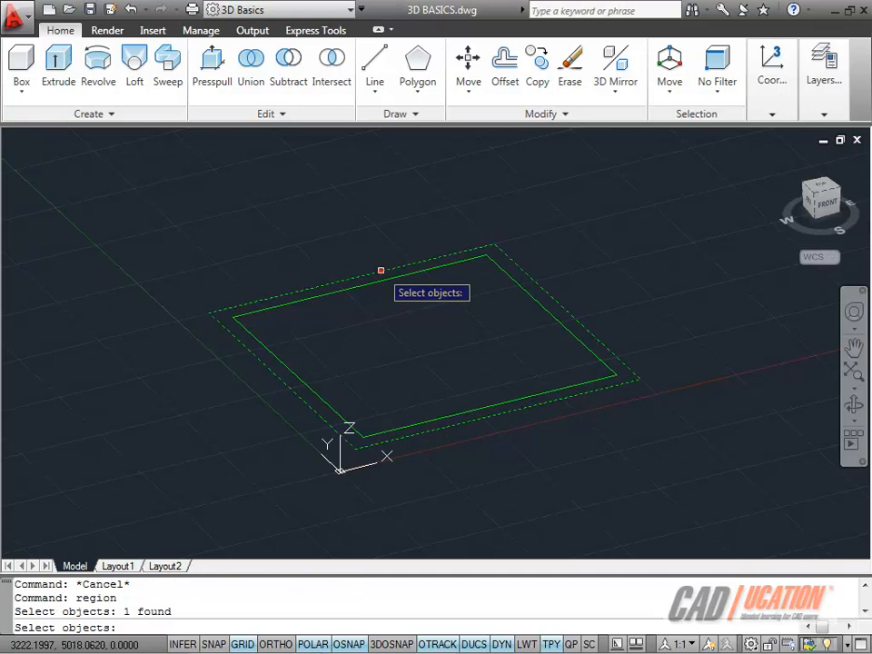
{"action": "left_click", "coordinate": [410, 318]}
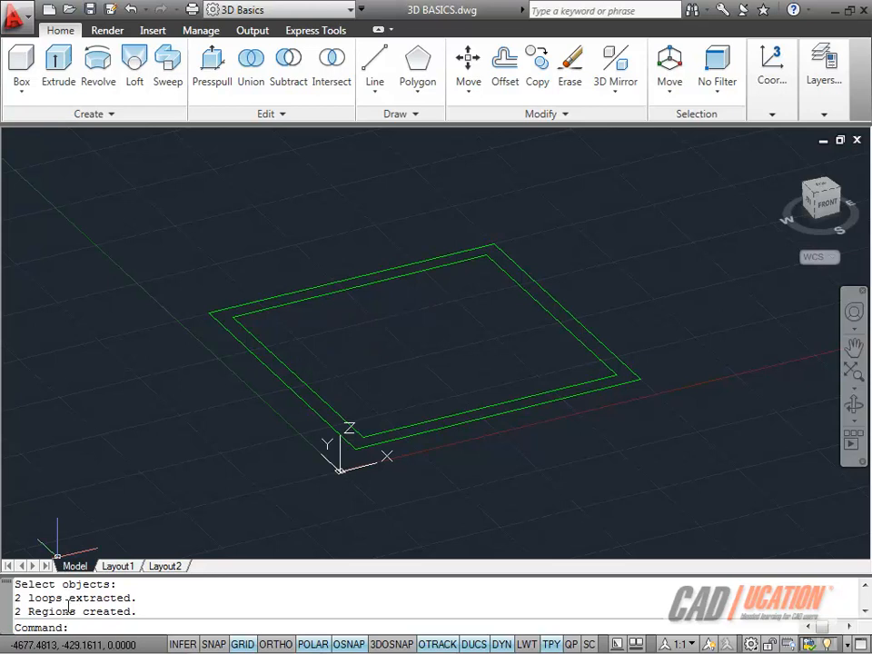
{"action": "mouse_move", "coordinate": [127, 386]}
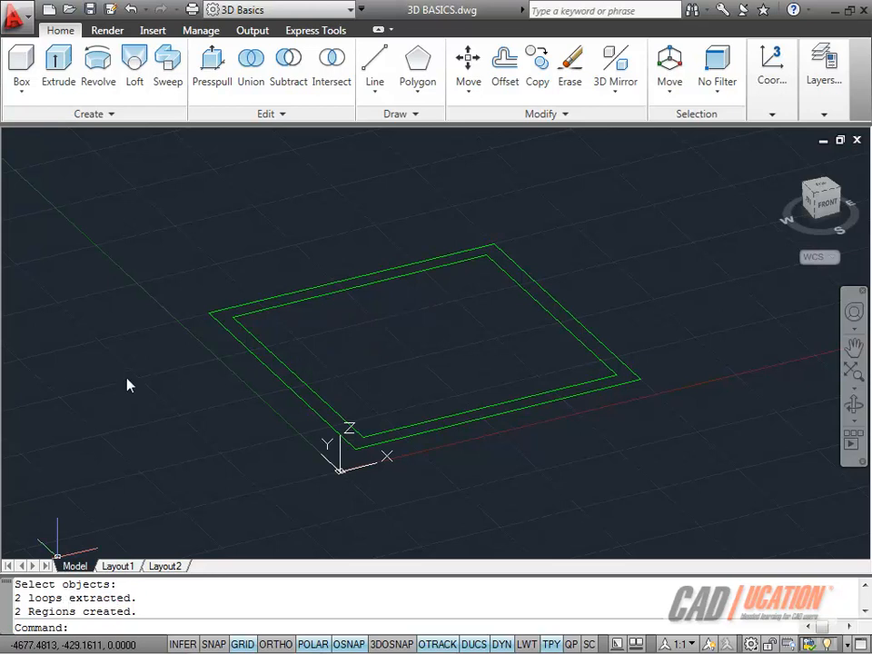
{"action": "left_click", "coordinate": [302, 289]}
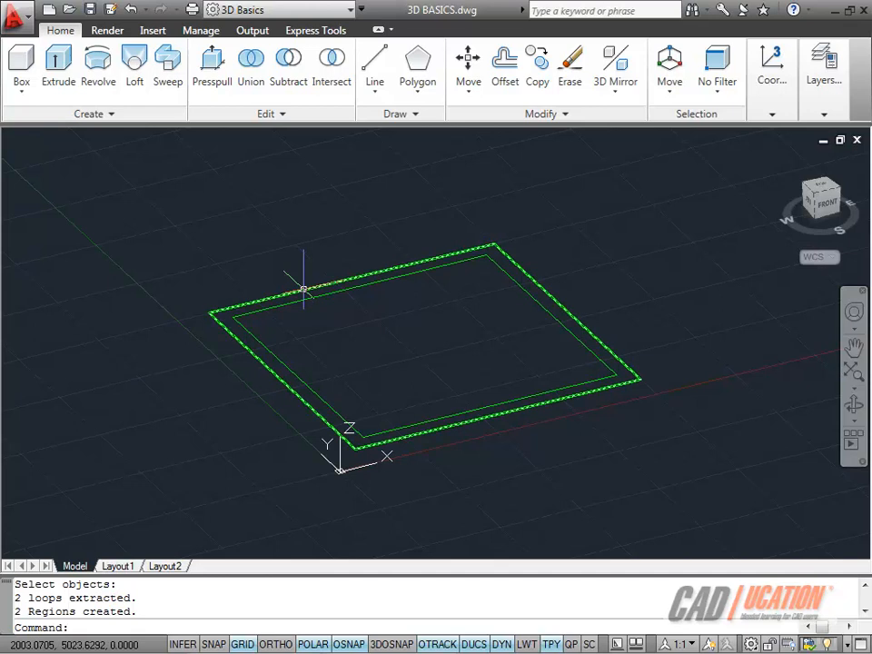
{"action": "mouse_move", "coordinate": [309, 298]}
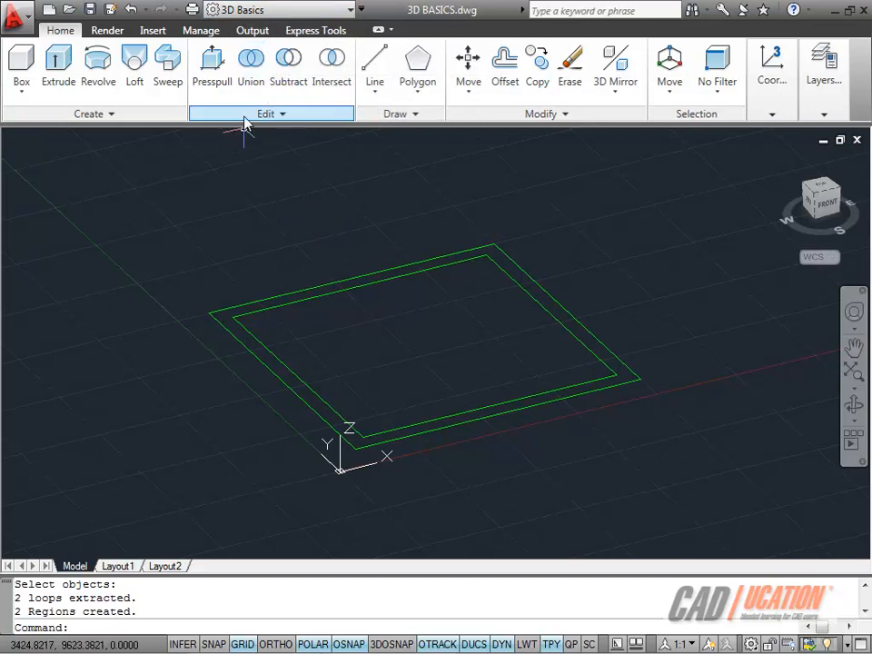
{"action": "mouse_move", "coordinate": [330, 215]}
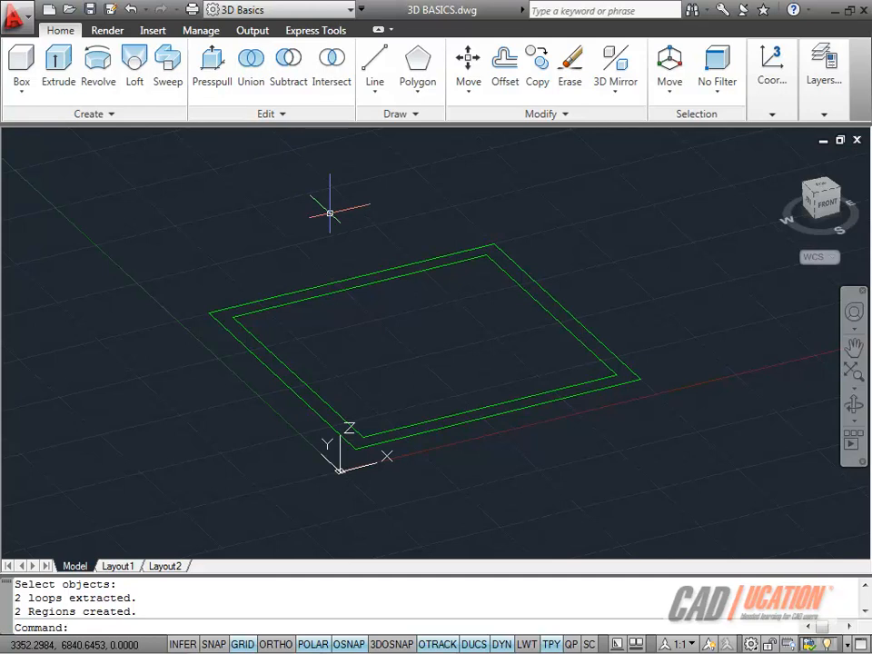
{"action": "mouse_move", "coordinate": [359, 283]}
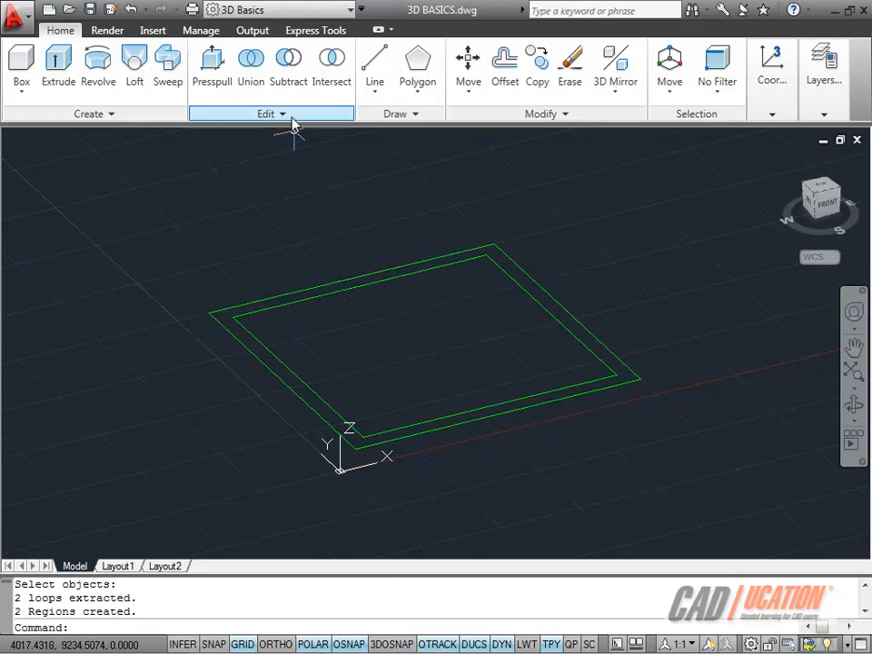
{"action": "mouse_move", "coordinate": [287, 63]}
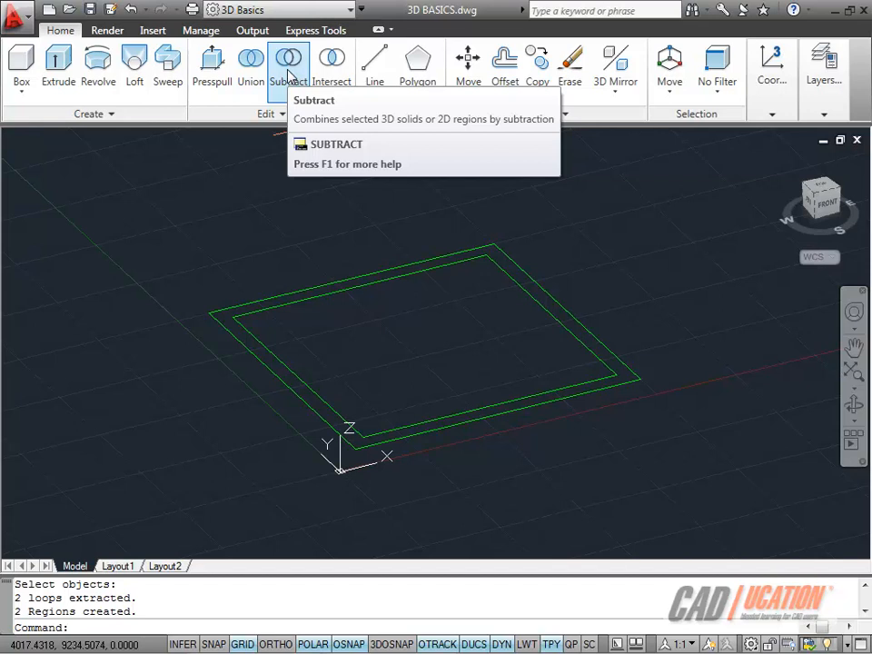
Step: Subtract the inner wall region from the outer one, leaving a hollow wall region
{"action": "left_click", "coordinate": [287, 63]}
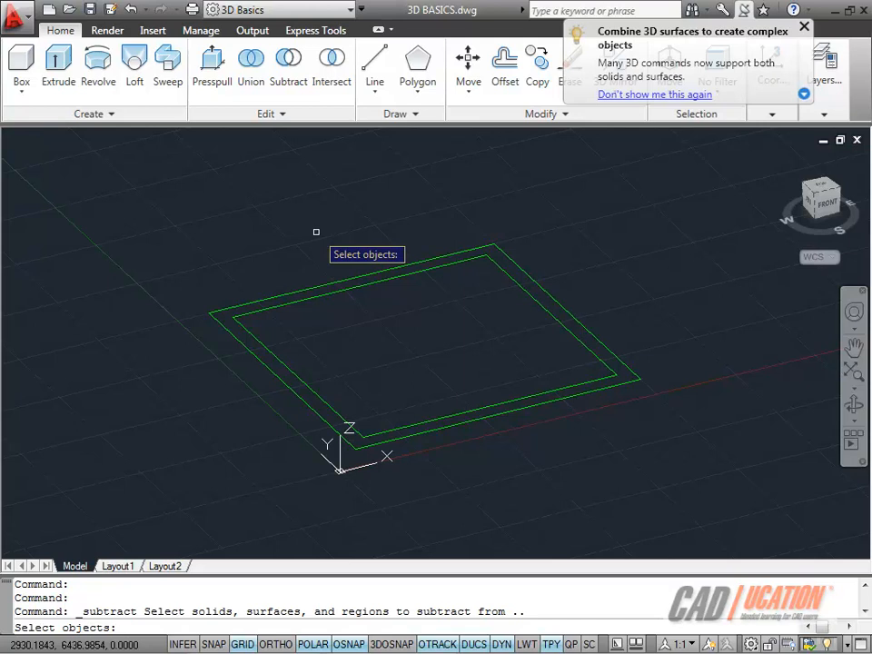
{"action": "left_click", "coordinate": [803, 26]}
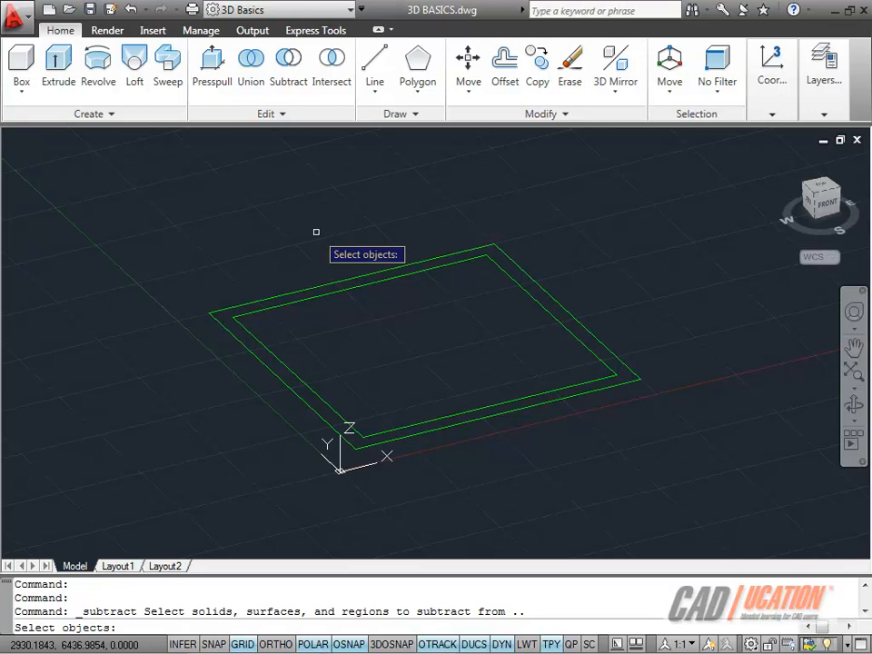
{"action": "mouse_move", "coordinate": [338, 247]}
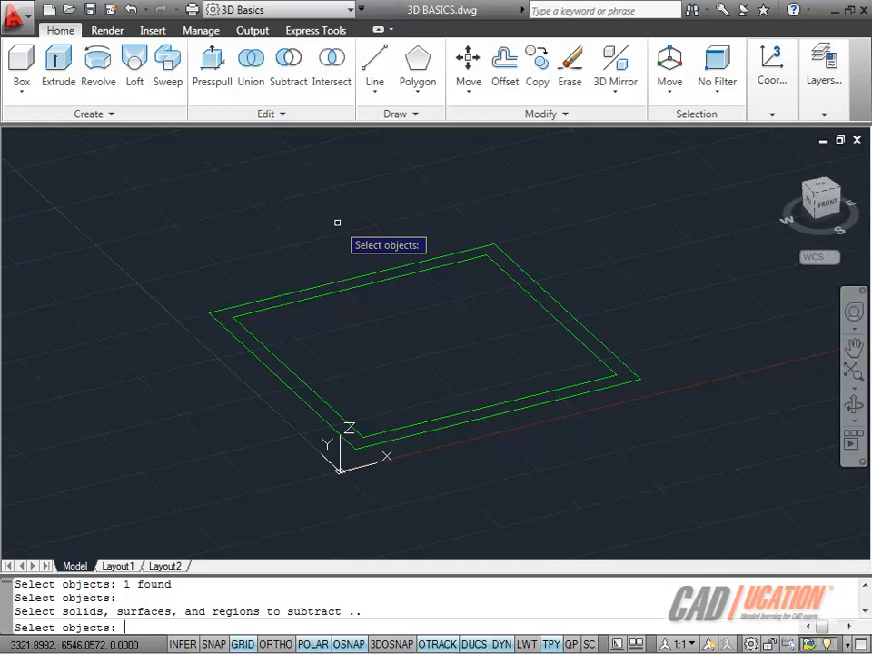
{"action": "left_click", "coordinate": [362, 284]}
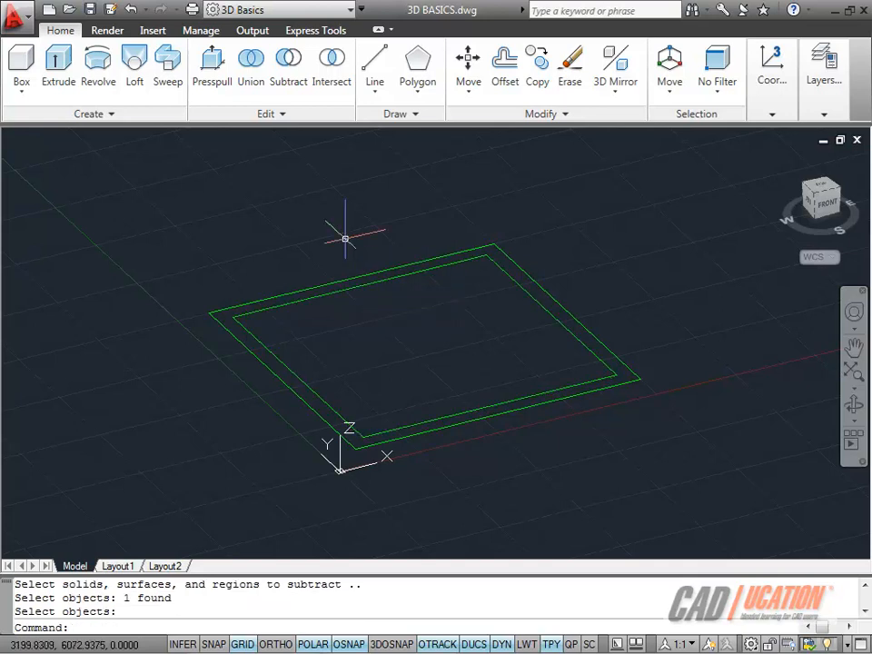
{"action": "left_click", "coordinate": [360, 276]}
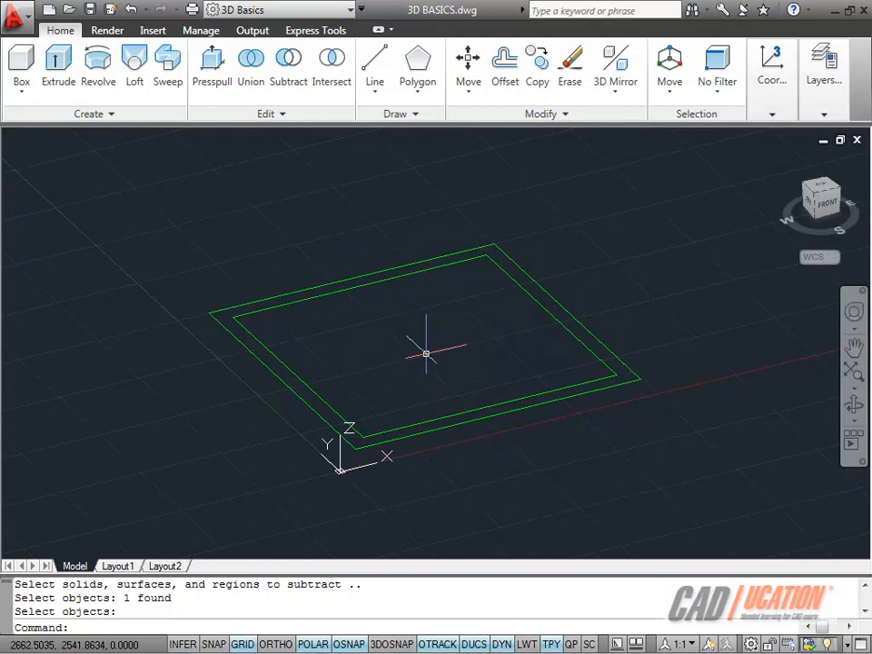
{"action": "mouse_move", "coordinate": [425, 353]}
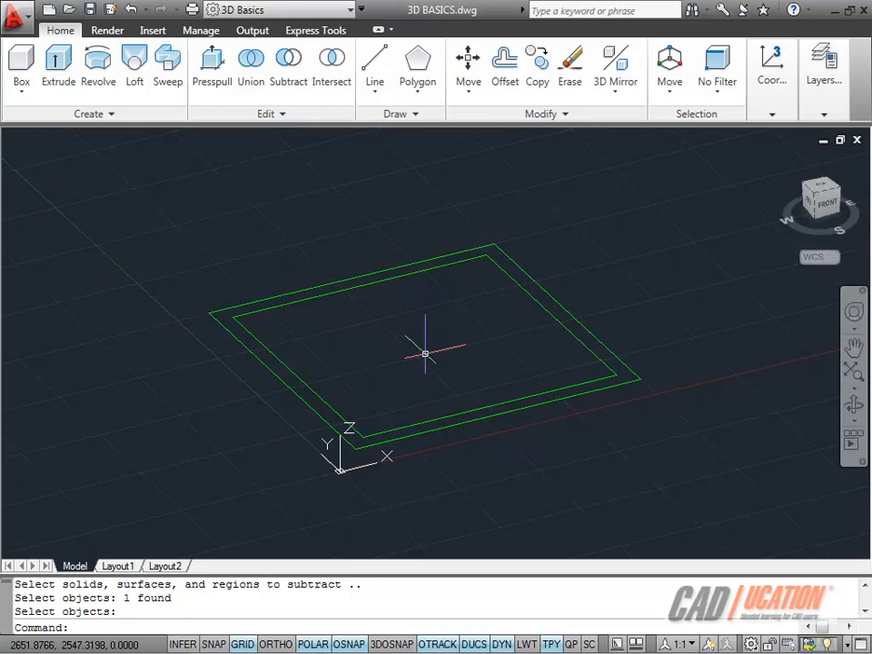
{"action": "mouse_move", "coordinate": [470, 298]}
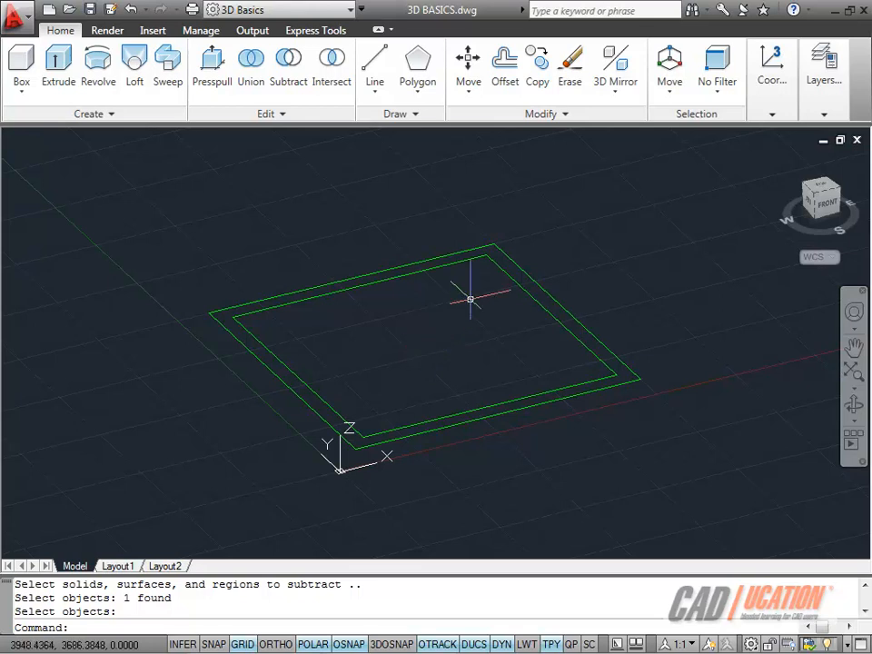
Step: Turn the DOORS layer back on so the door-opening lines show on the plan
{"action": "left_click", "coordinate": [821, 64]}
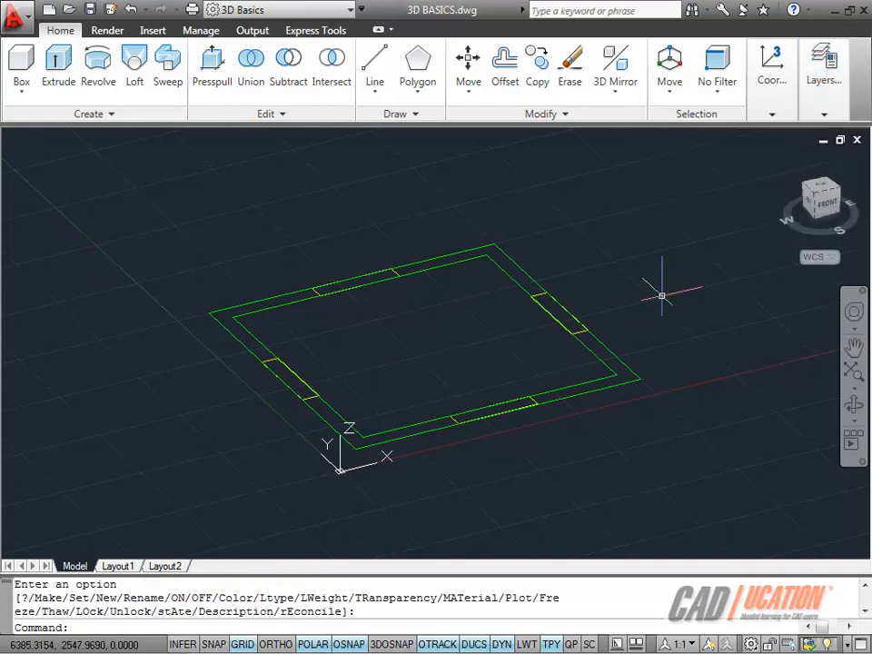
{"action": "mouse_move", "coordinate": [371, 336]}
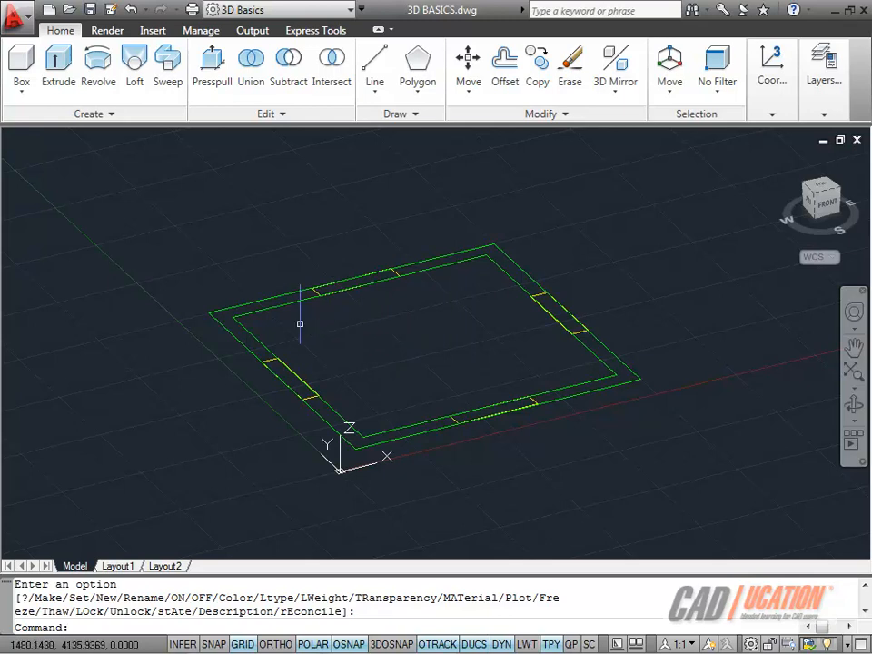
{"action": "mouse_move", "coordinate": [287, 305]}
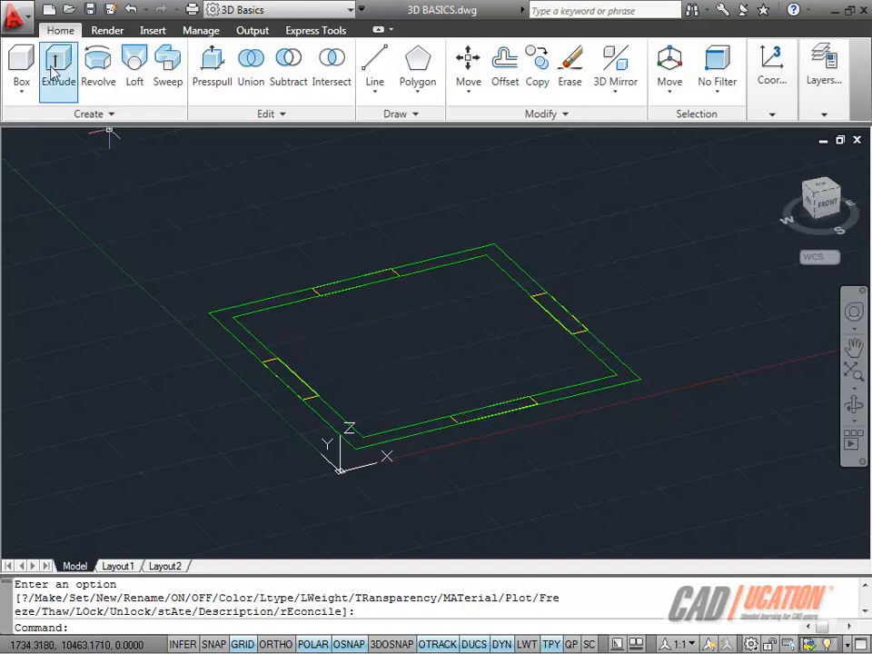
{"action": "mouse_move", "coordinate": [58, 64]}
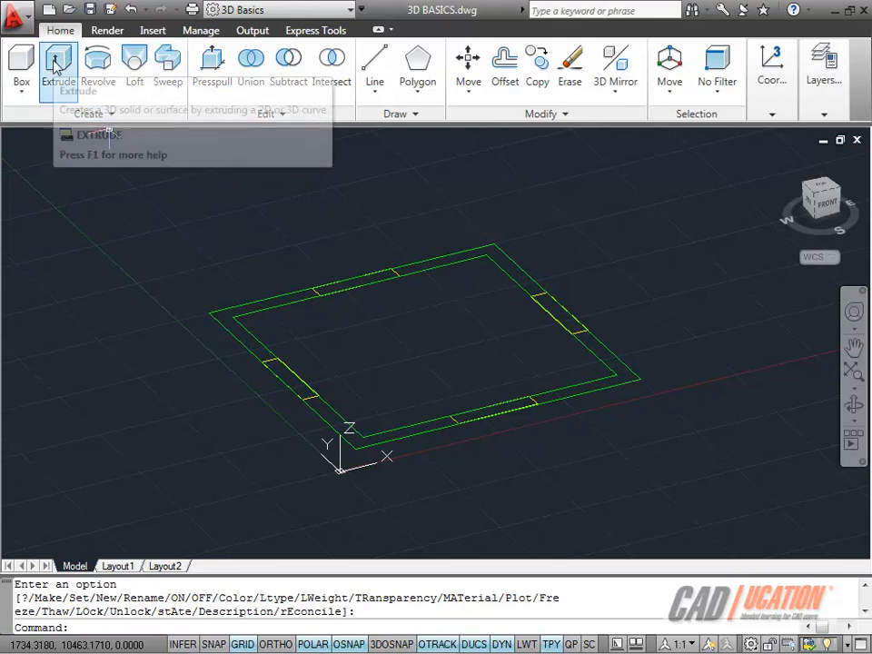
Step: Extrude the hollow wall region into solid walls 2500 units high
{"action": "left_click", "coordinate": [58, 58]}
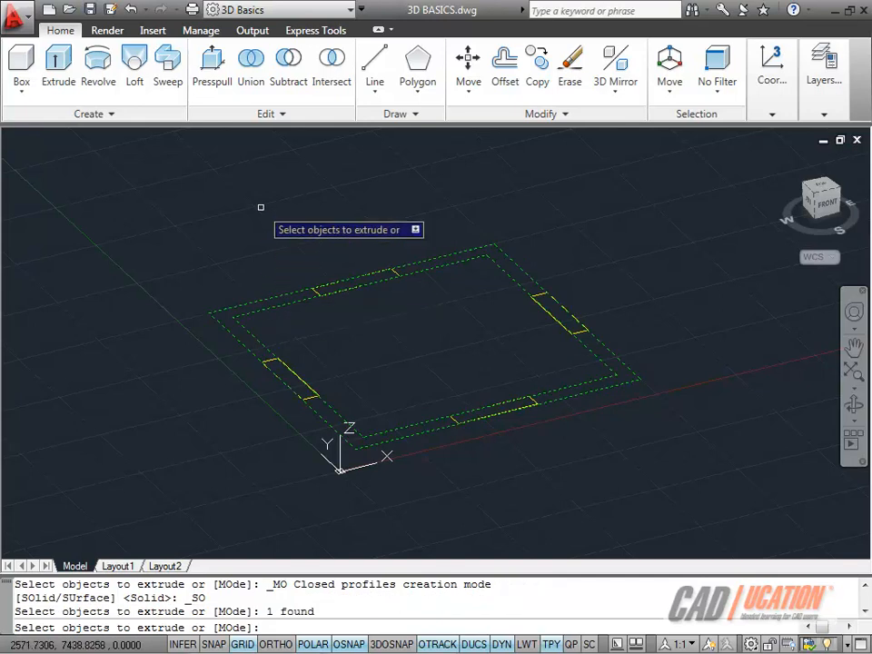
{"action": "right_click", "coordinate": [280, 222]}
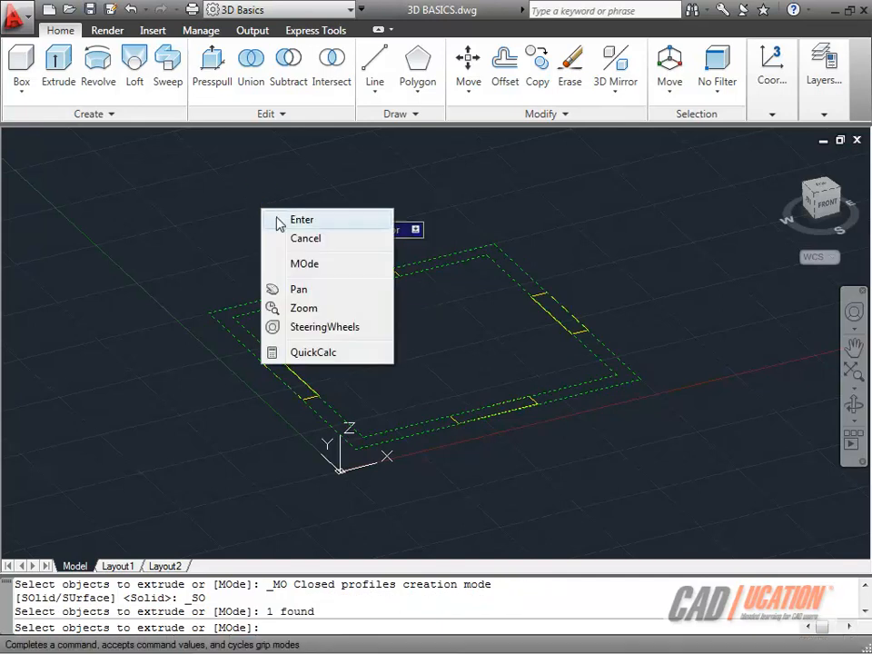
{"action": "left_click", "coordinate": [301, 218]}
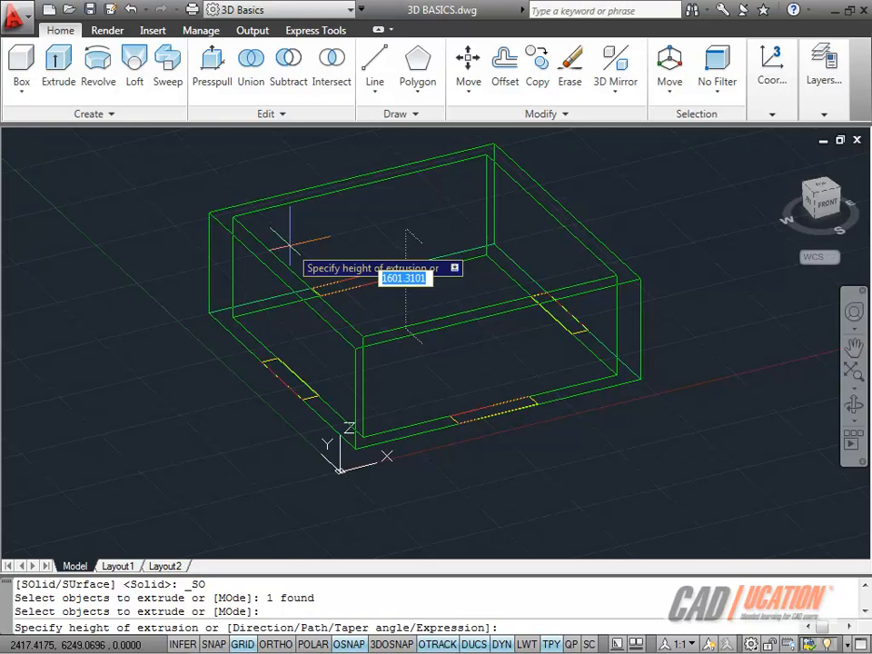
{"action": "type", "text": "2500"}
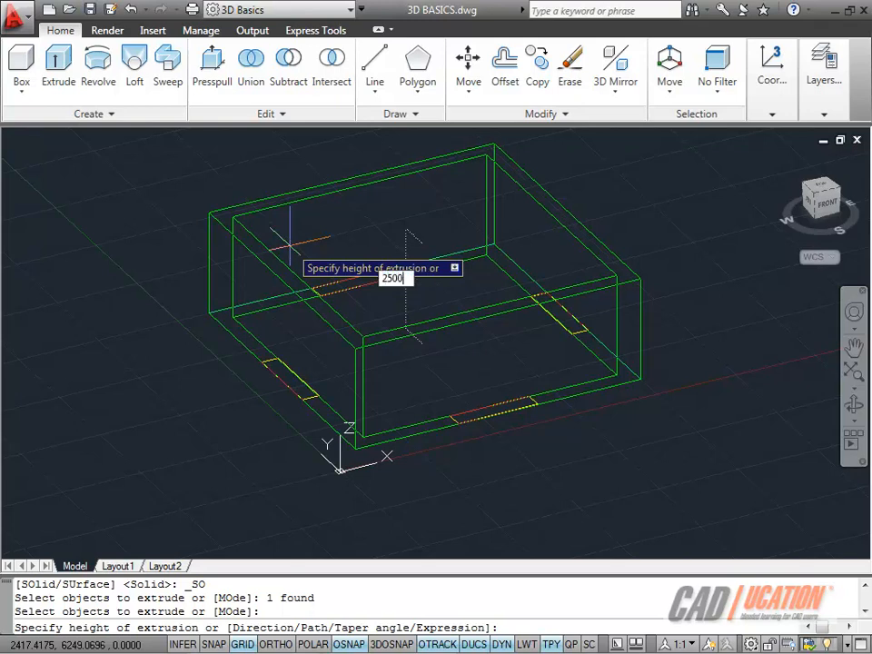
{"action": "key", "text": "Return"}
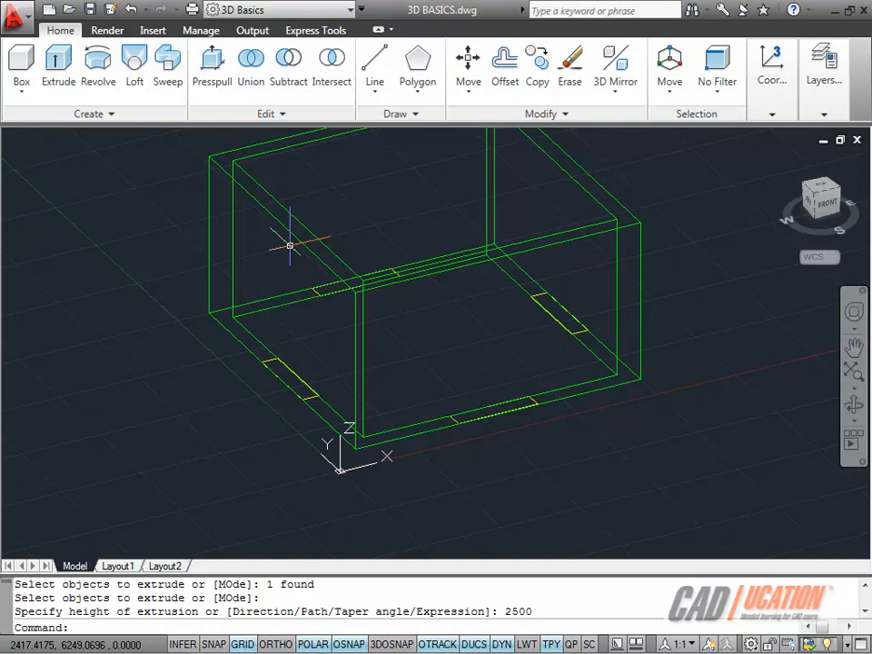
{"action": "mouse_move", "coordinate": [291, 234]}
{"action": "type", "text": "delobj"}
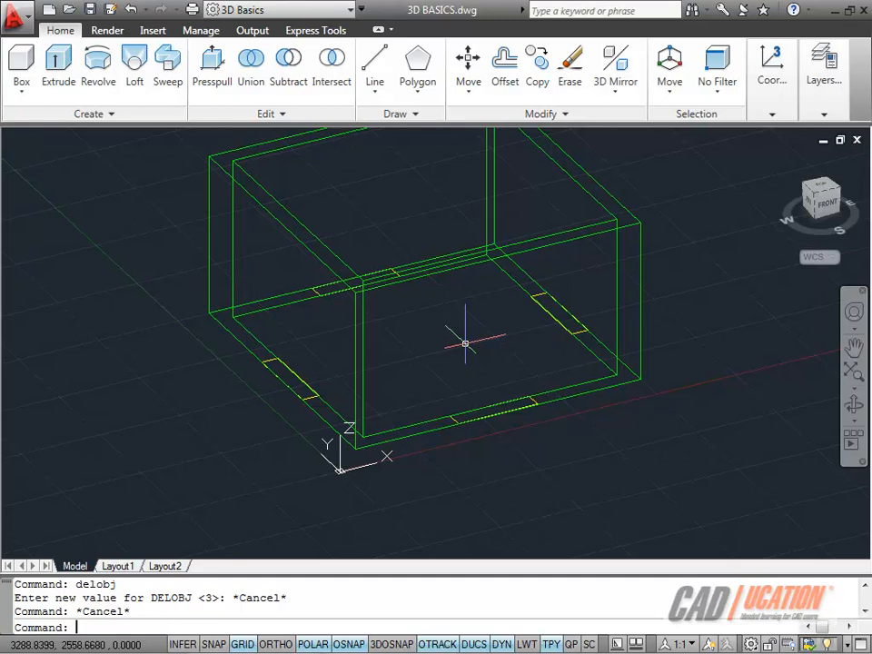
{"action": "mouse_move", "coordinate": [262, 347]}
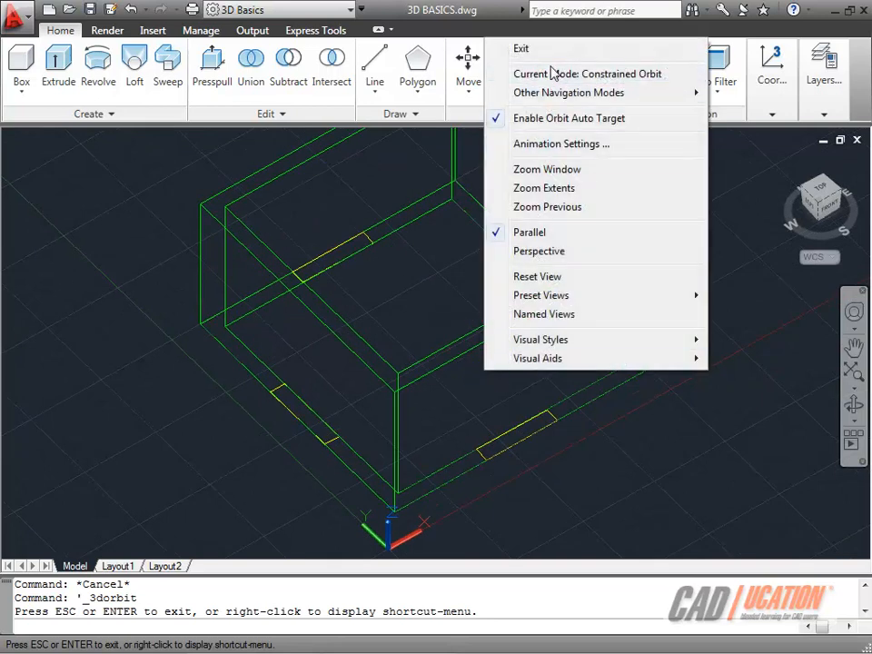
Step: End the 3D orbit, leaving the extruded walls at the new viewing angle
{"action": "left_click", "coordinate": [520, 47]}
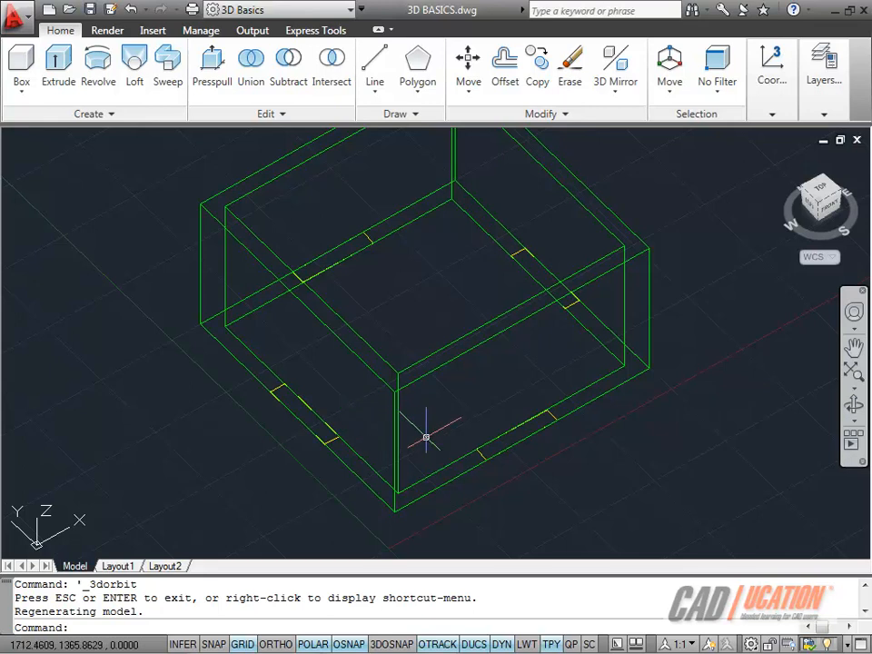
{"action": "mouse_move", "coordinate": [427, 445]}
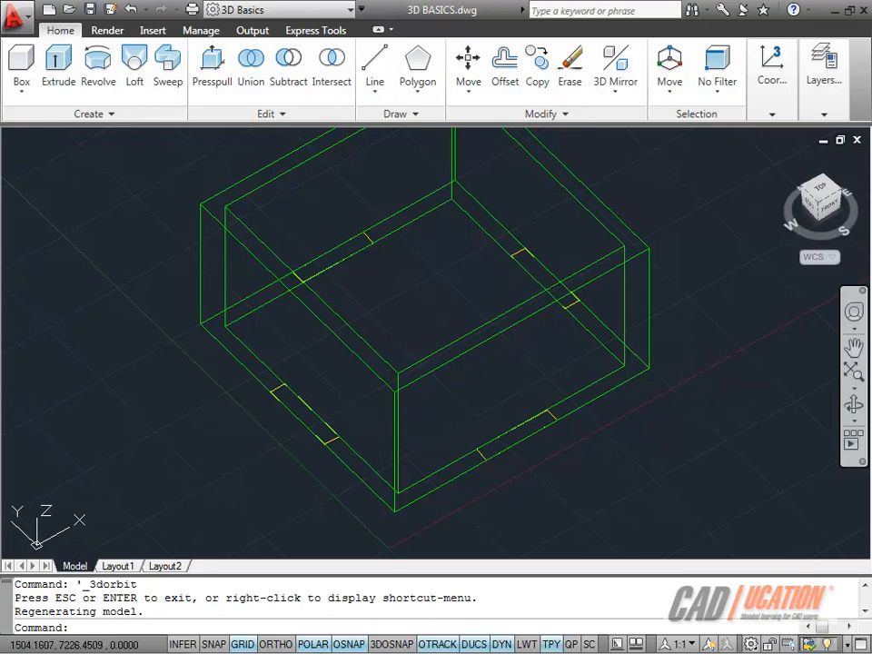
Step: Extrude the four door rectangles into door solids 2000 units high
{"action": "left_click", "coordinate": [58, 63]}
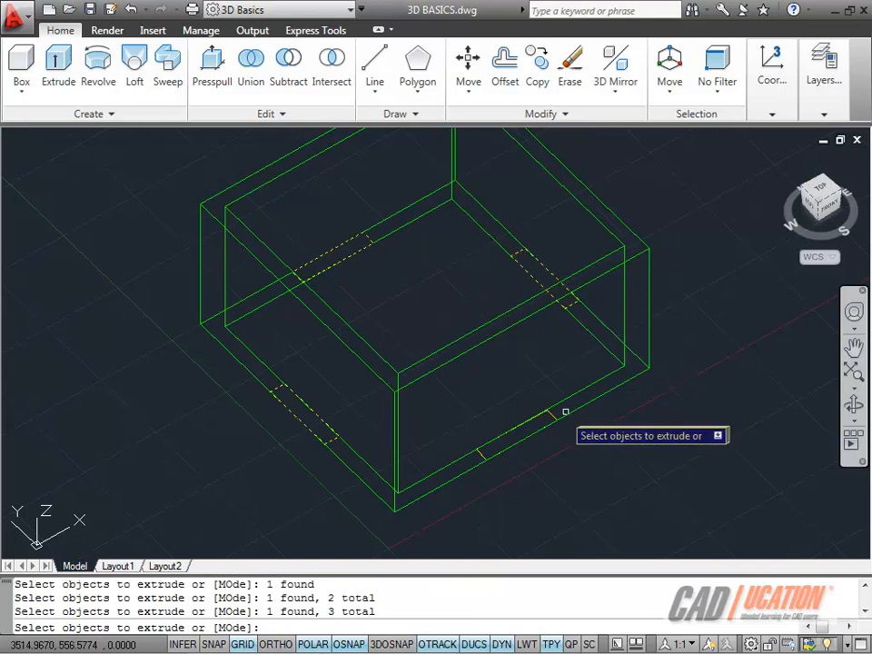
{"action": "right_click", "coordinate": [518, 385]}
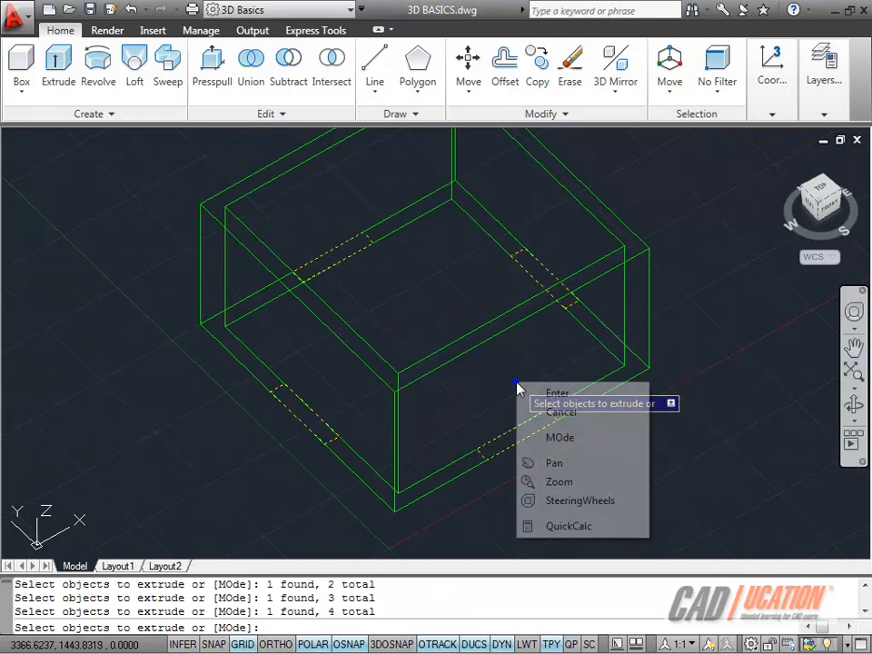
{"action": "left_click", "coordinate": [555, 392]}
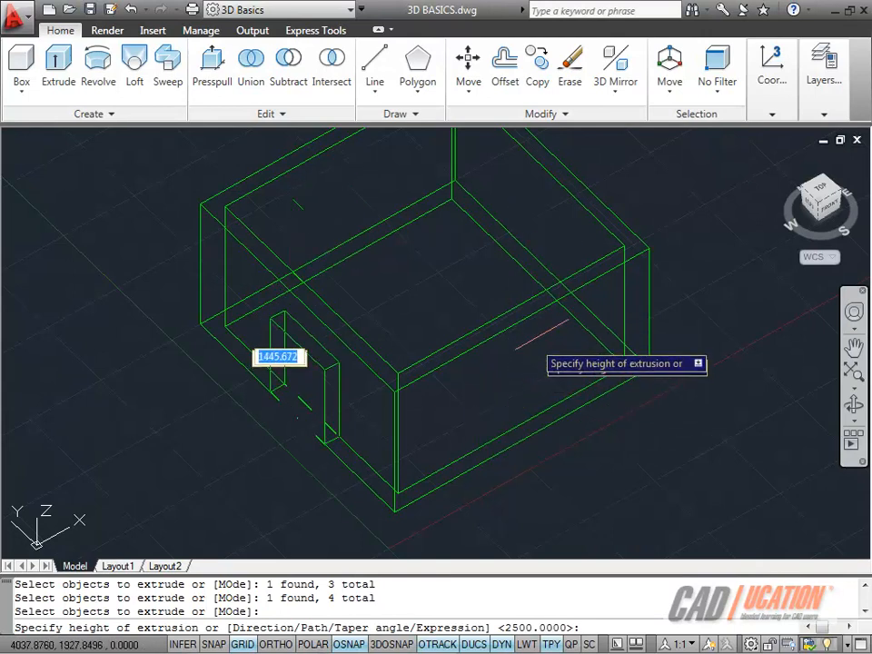
{"action": "mouse_move", "coordinate": [536, 341]}
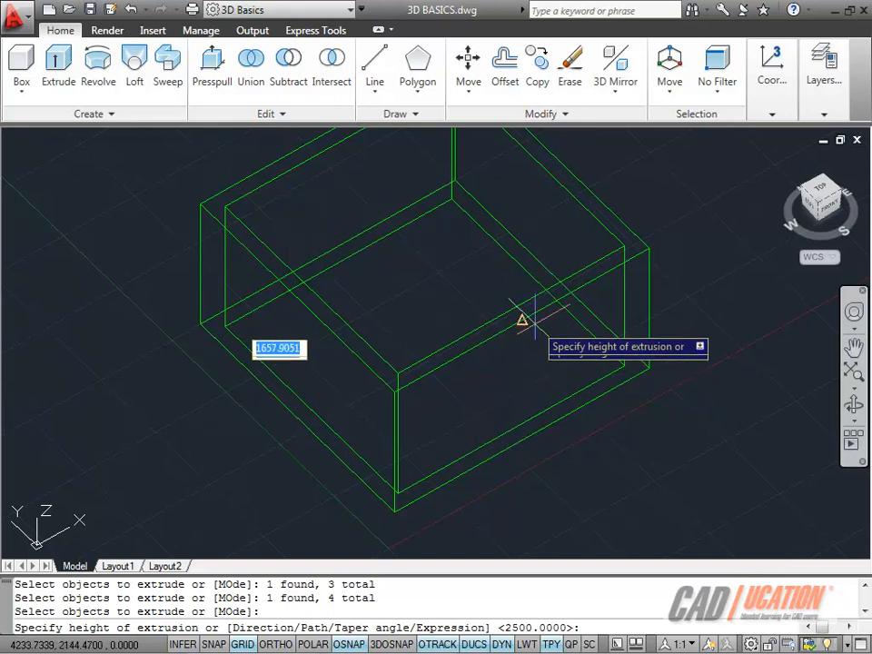
{"action": "mouse_move", "coordinate": [536, 287]}
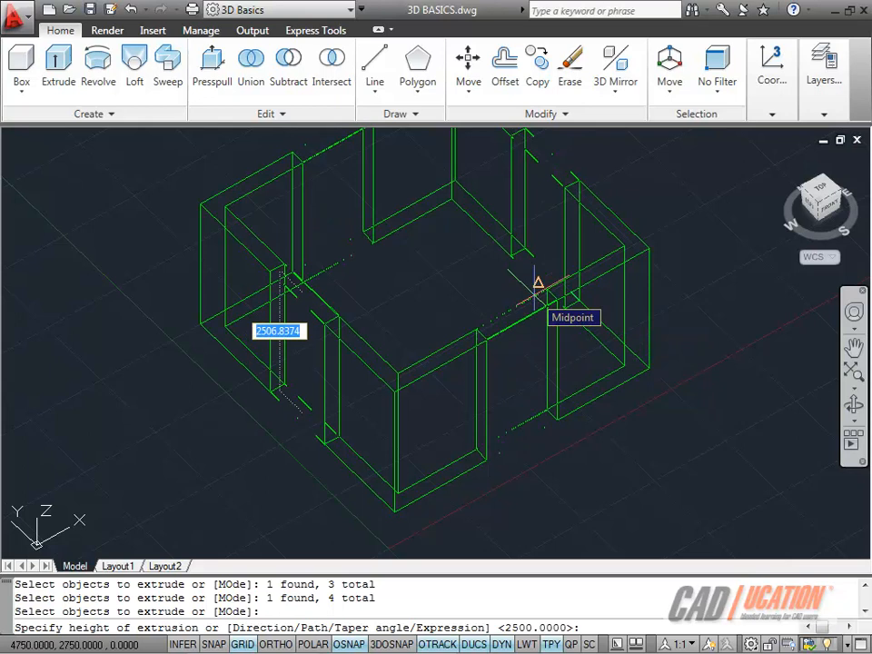
{"action": "type", "text": "2000"}
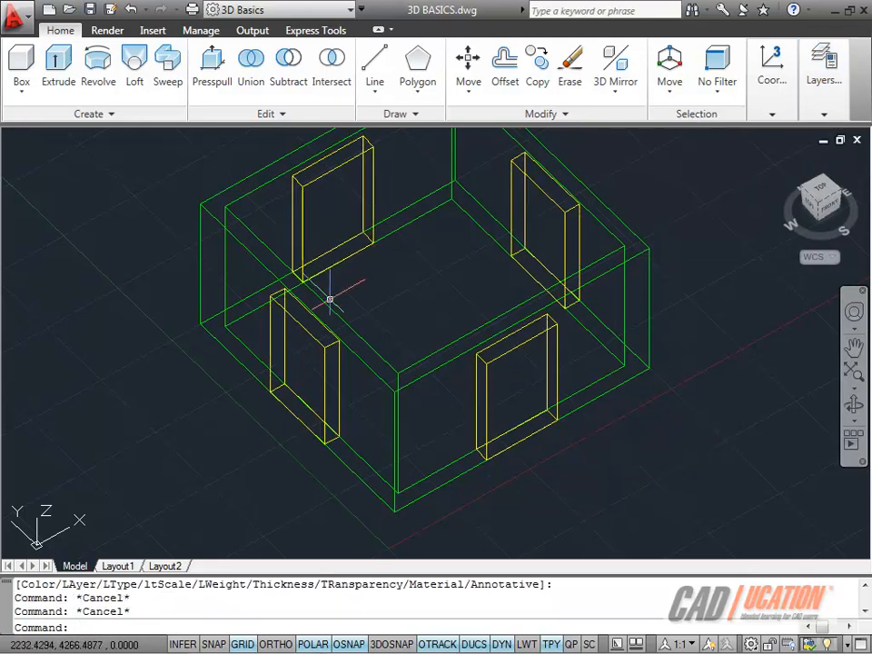
Step: Subtract the four door solids from the walls to cut the door openings
{"action": "left_click", "coordinate": [309, 364]}
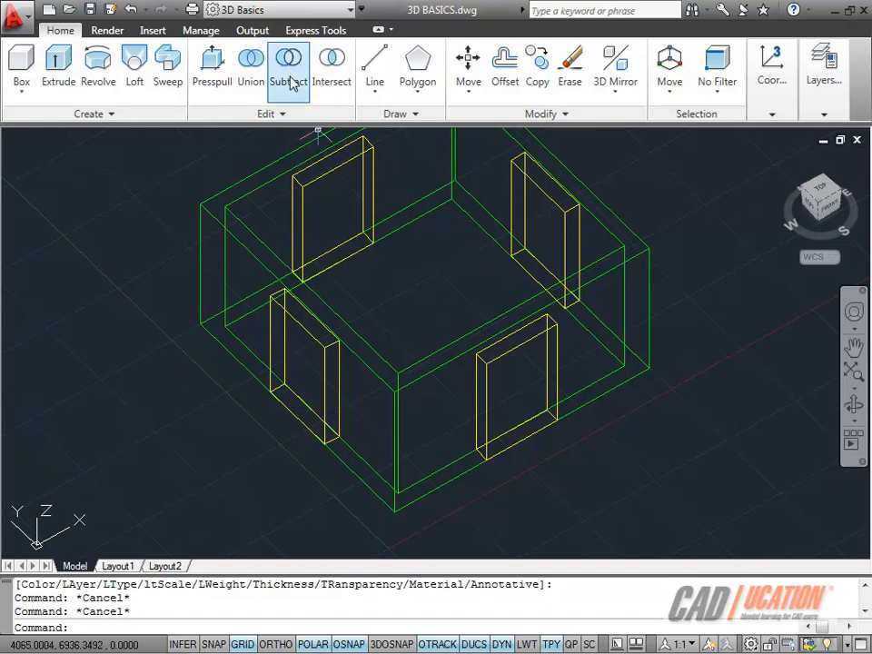
{"action": "left_click", "coordinate": [287, 69]}
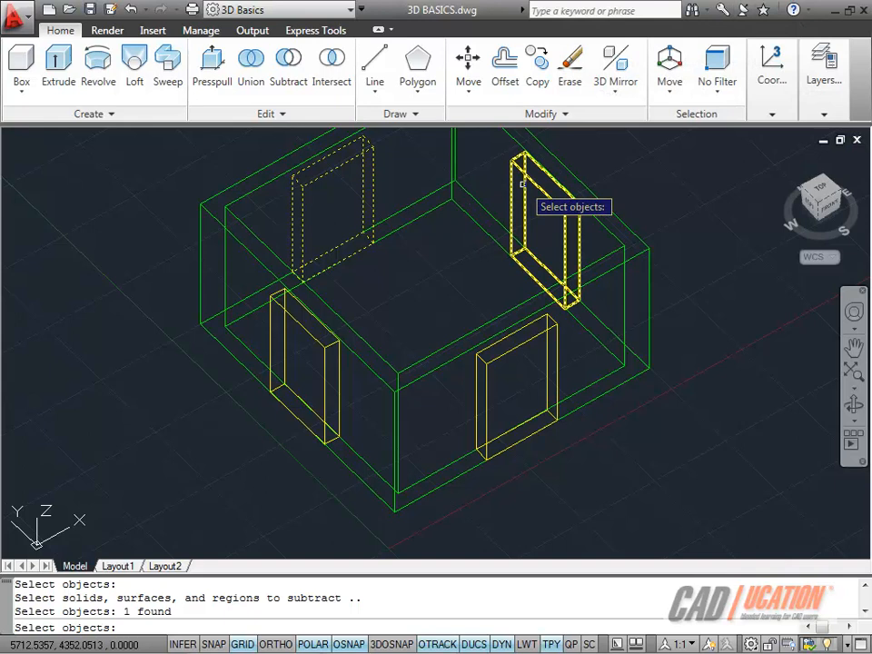
{"action": "left_click", "coordinate": [512, 382]}
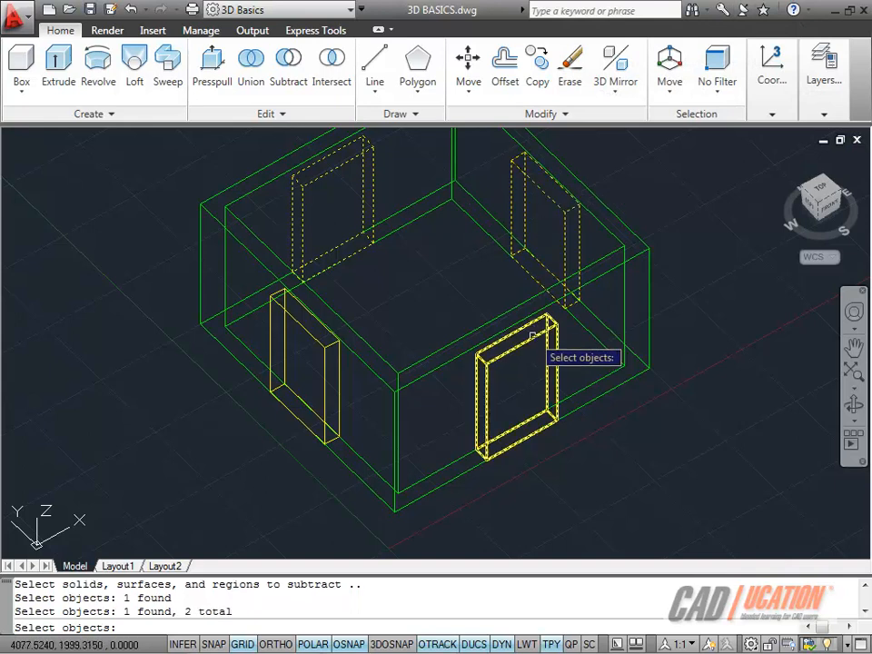
{"action": "left_click", "coordinate": [300, 323]}
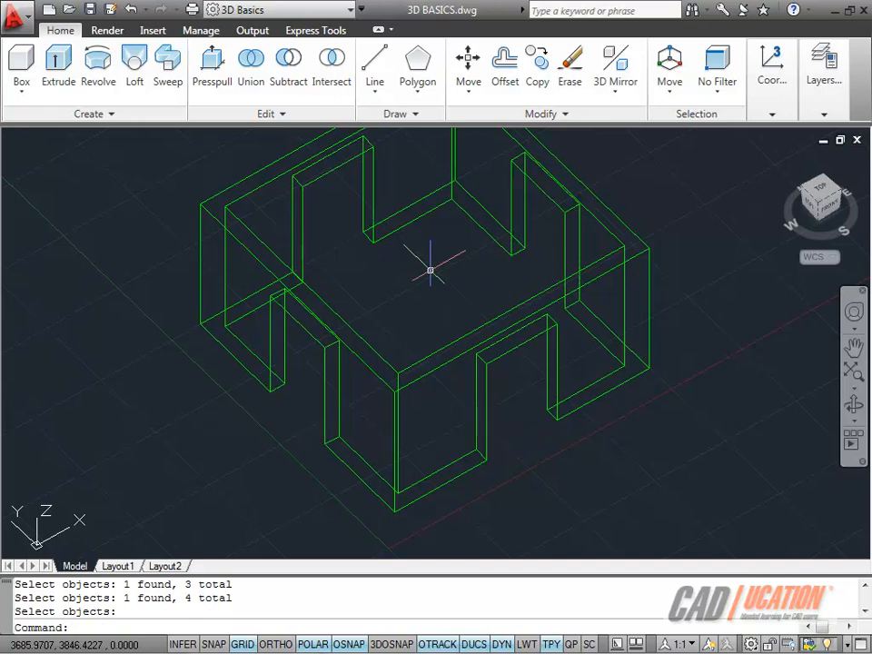
{"action": "mouse_move", "coordinate": [429, 273]}
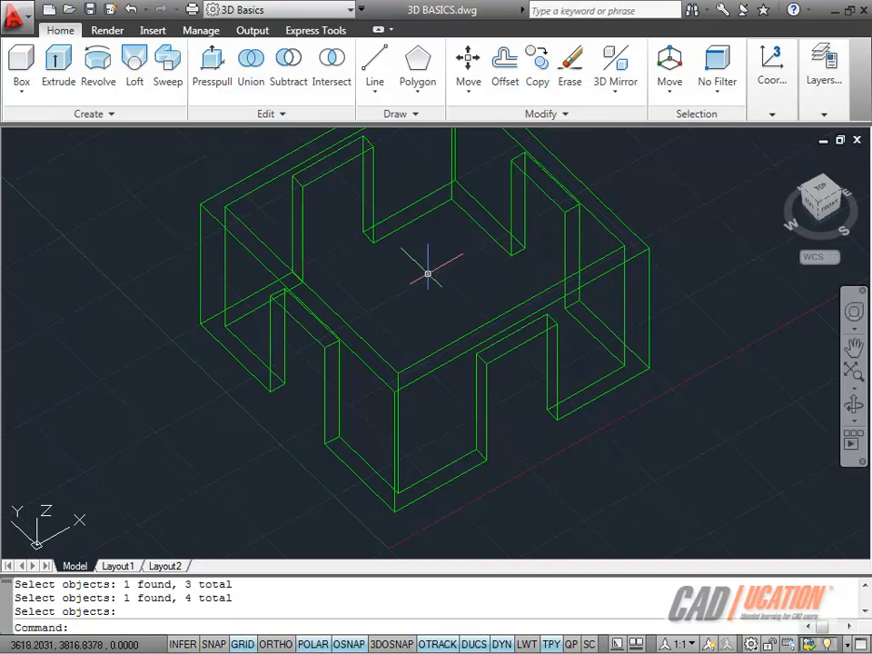
{"action": "mouse_move", "coordinate": [852, 407]}
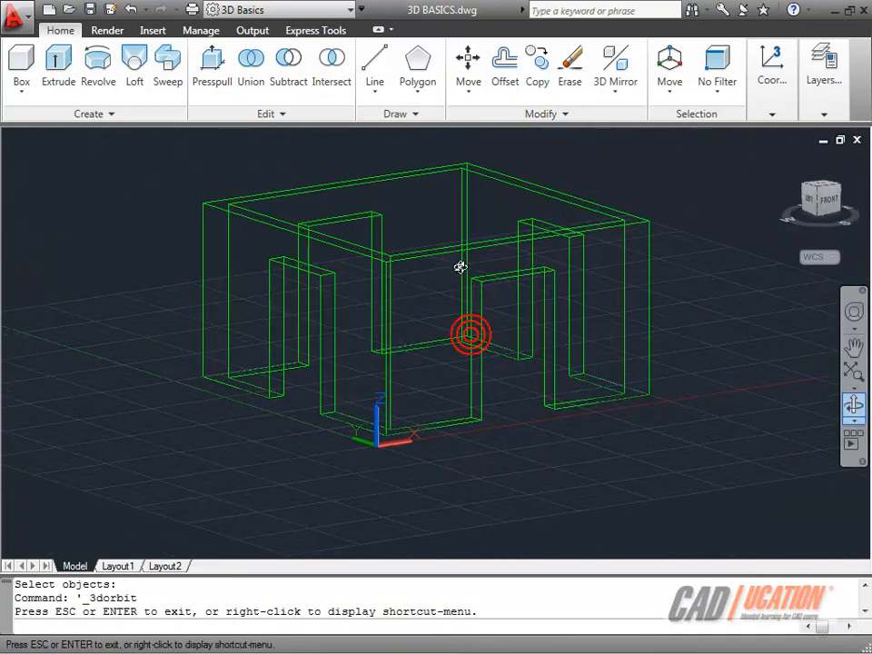
{"action": "left_click_drag", "start_coordinate": [470, 335], "coordinate": [403, 287]}
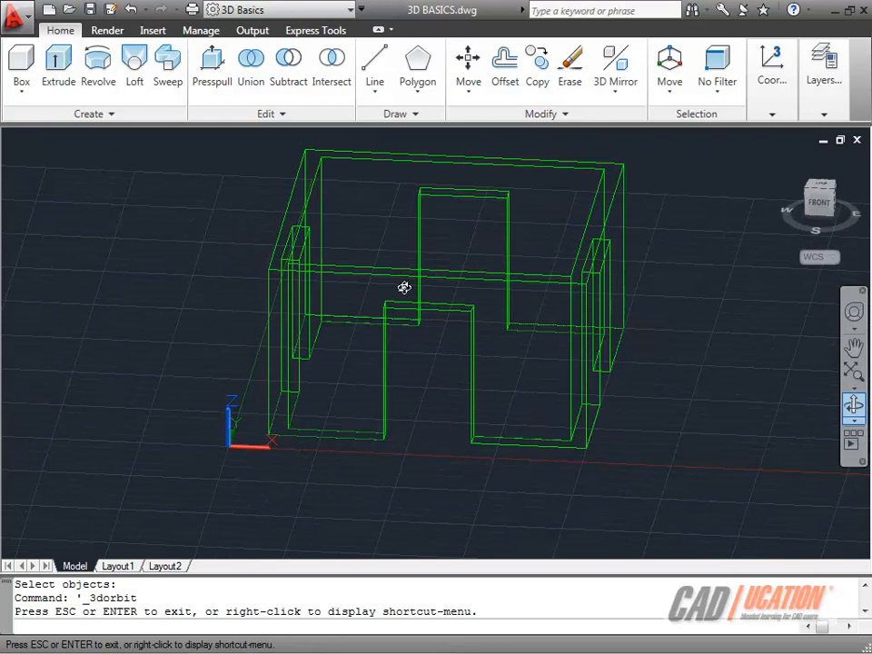
{"action": "left_click_drag", "start_coordinate": [404, 287], "coordinate": [501, 318]}
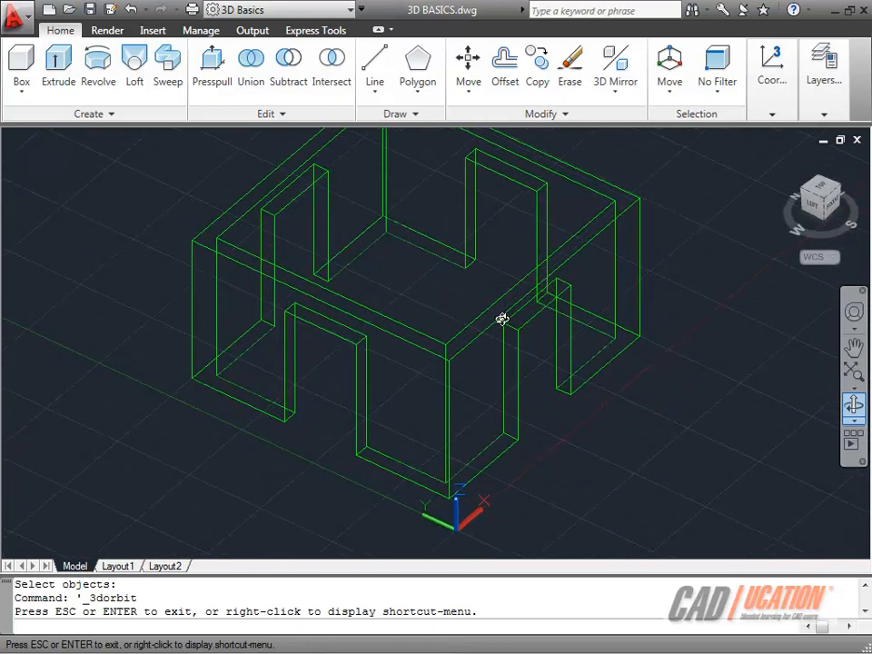
{"action": "right_click", "coordinate": [421, 226]}
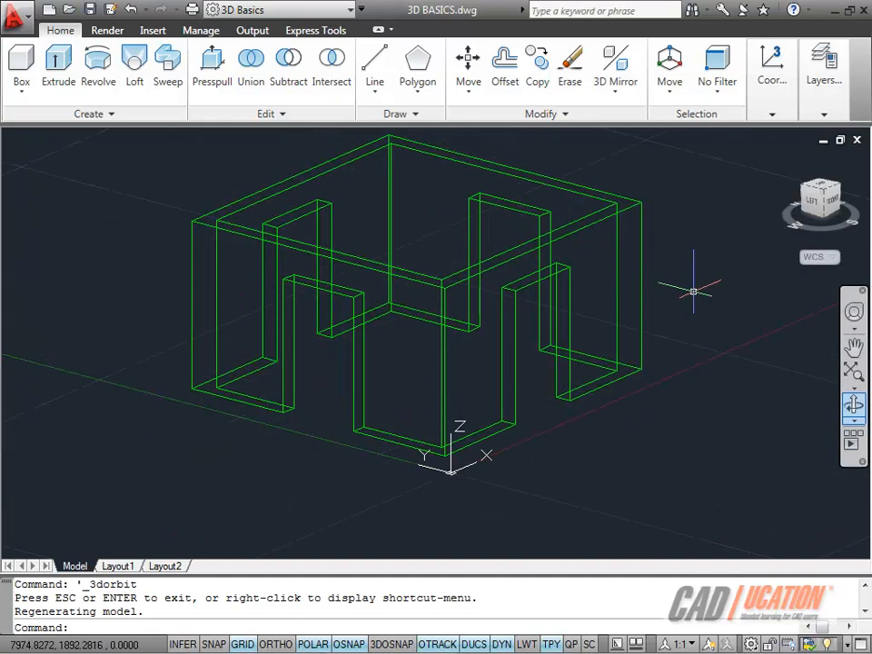
{"action": "mouse_move", "coordinate": [609, 365]}
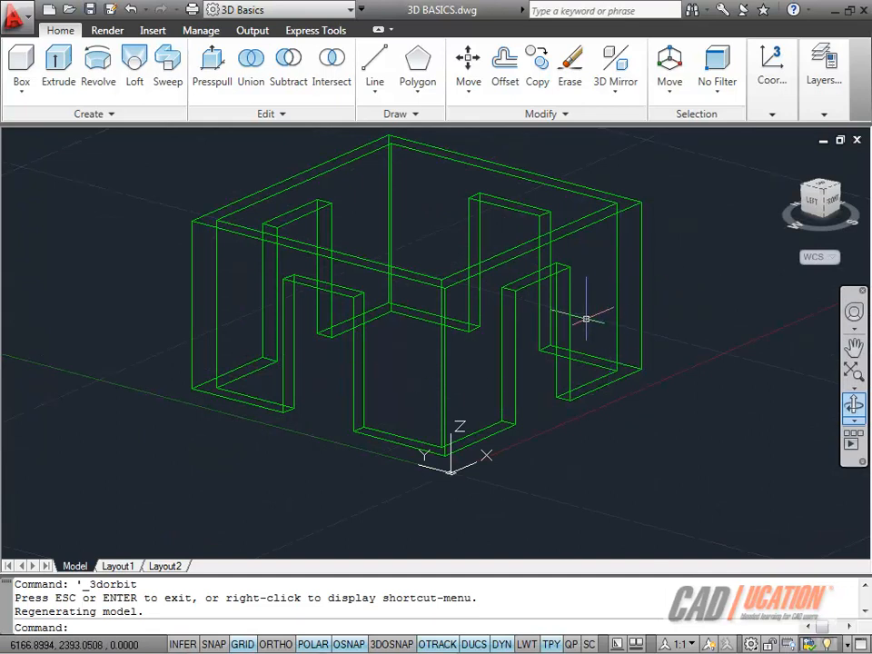
{"action": "left_click", "coordinate": [823, 58]}
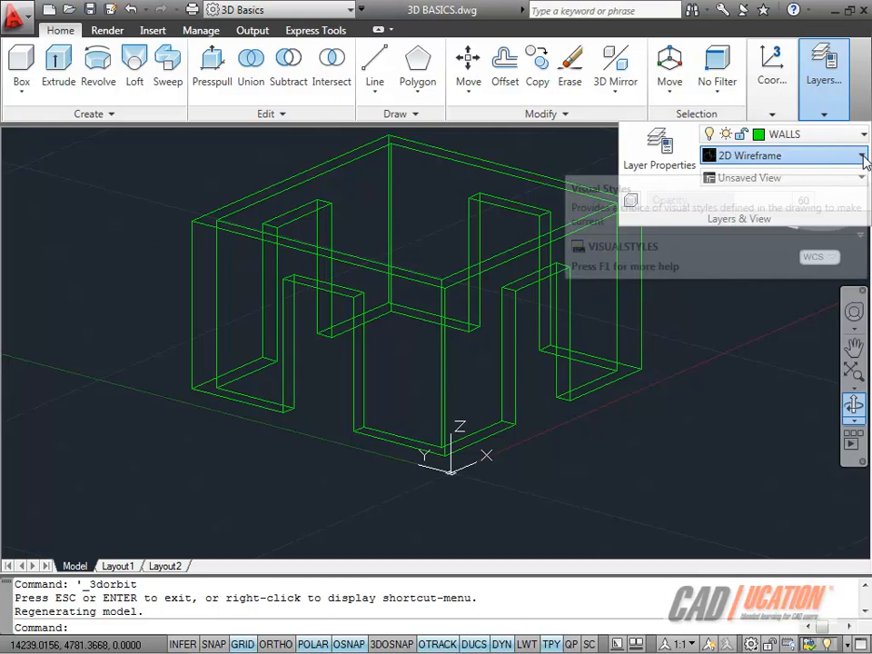
Step: Shade the walls in Conceptual, then switch to the translucent X-Ray visual style
{"action": "left_click", "coordinate": [861, 156]}
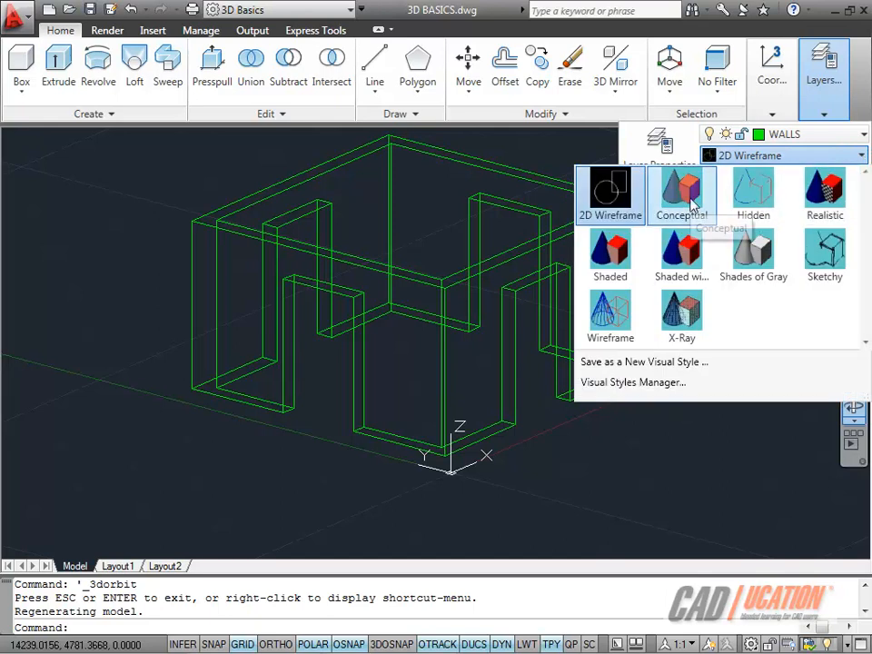
{"action": "left_click", "coordinate": [683, 192]}
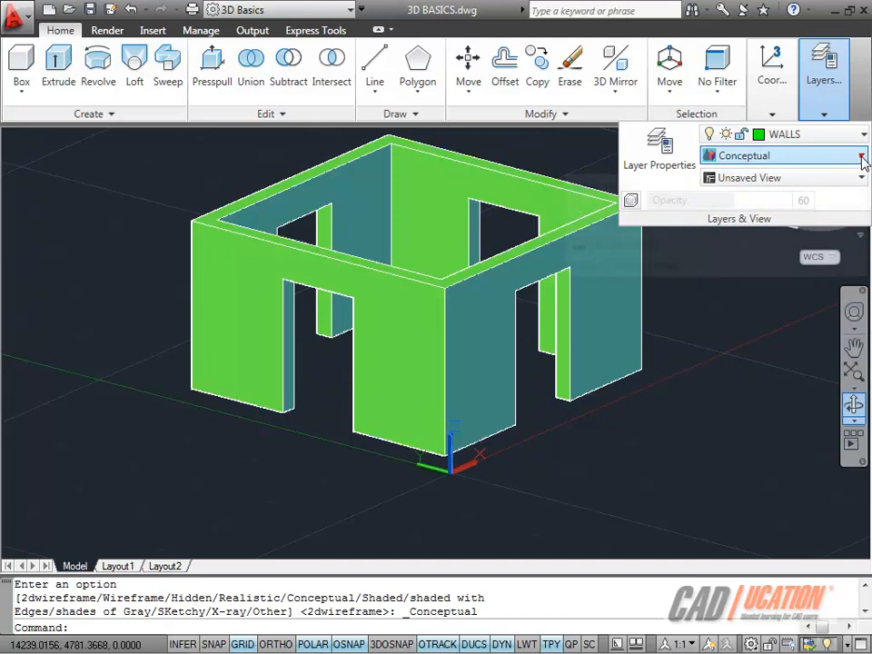
{"action": "mouse_move", "coordinate": [690, 318]}
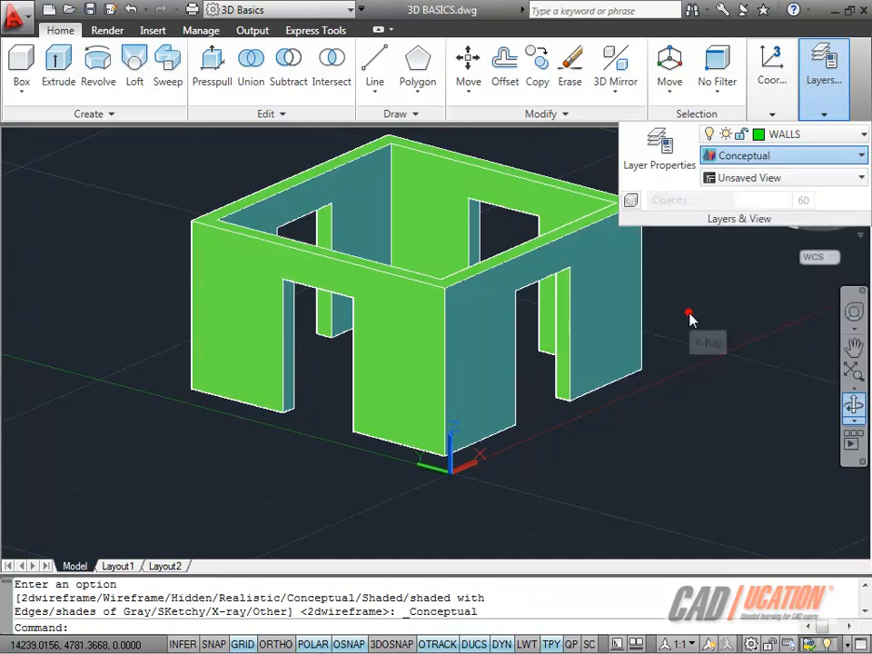
{"action": "left_click", "coordinate": [709, 341]}
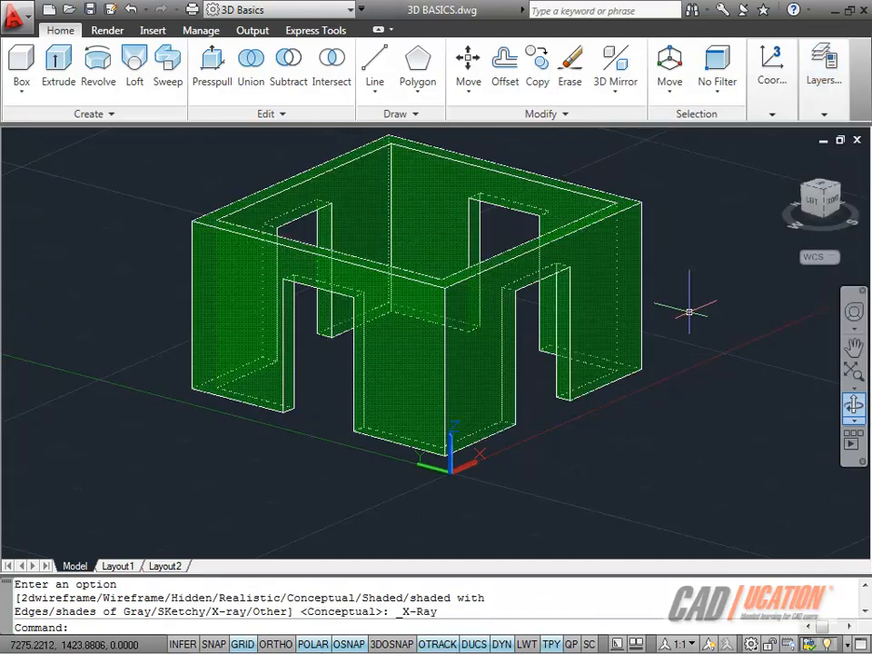
{"action": "mouse_move", "coordinate": [803, 367]}
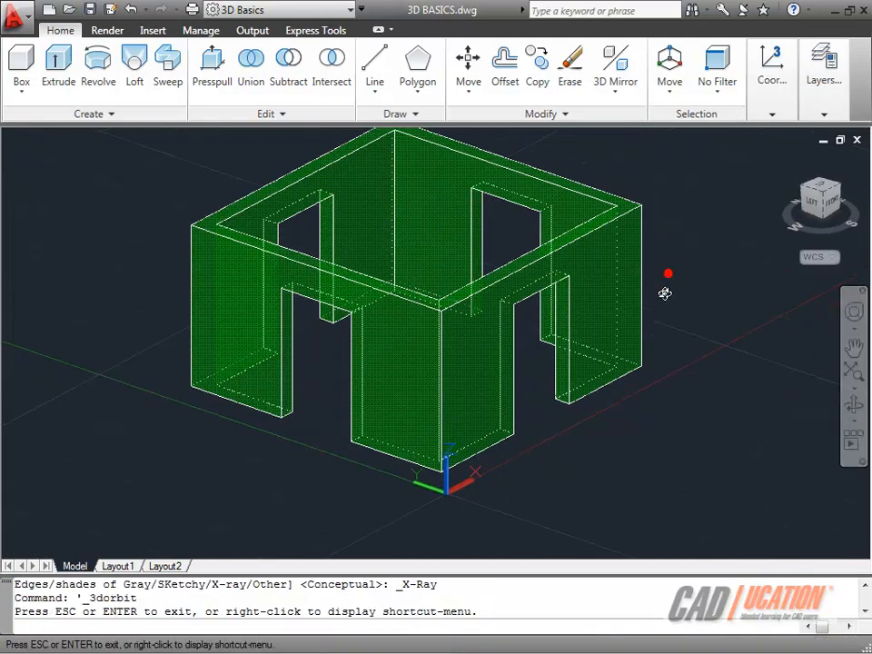
{"action": "left_click_drag", "start_coordinate": [668, 273], "coordinate": [548, 269]}
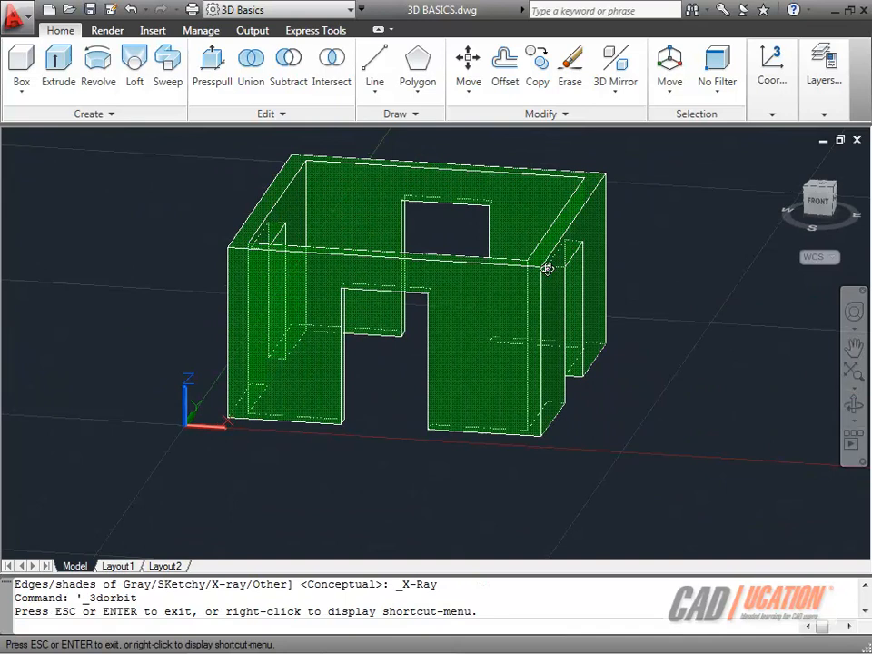
{"action": "left_click_drag", "start_coordinate": [549, 269], "coordinate": [656, 280]}
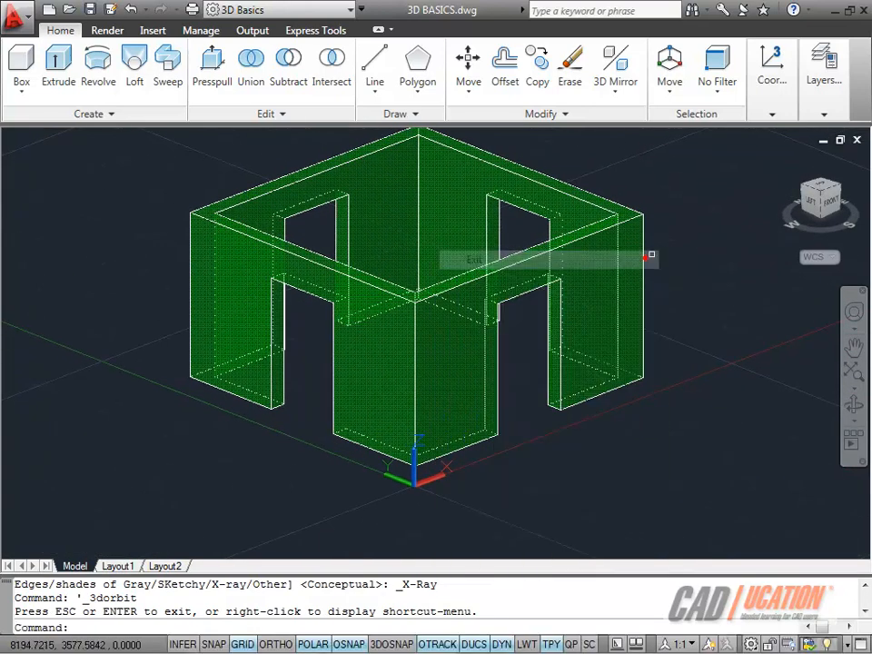
{"action": "mouse_move", "coordinate": [687, 251]}
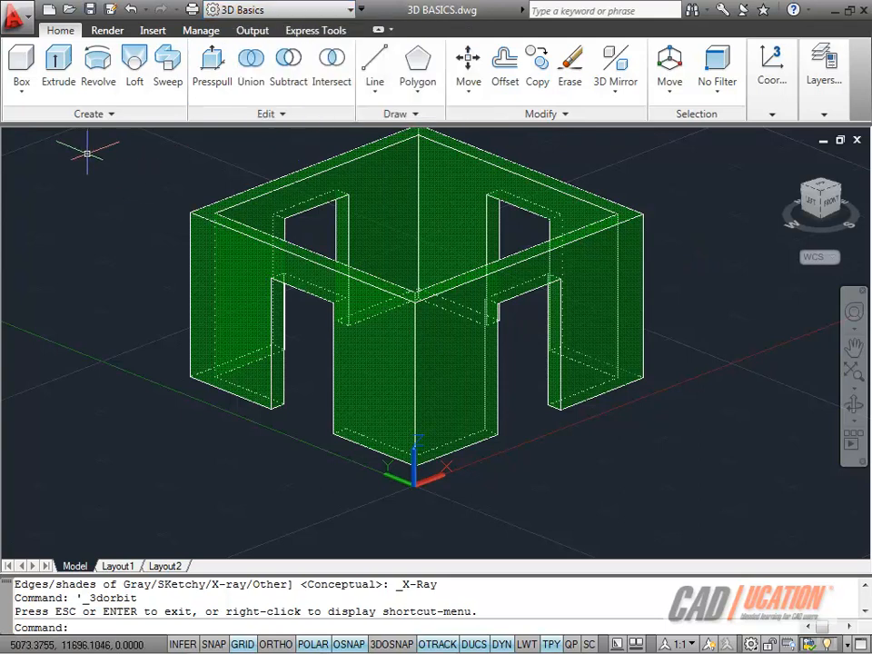
{"action": "mouse_move", "coordinate": [682, 193]}
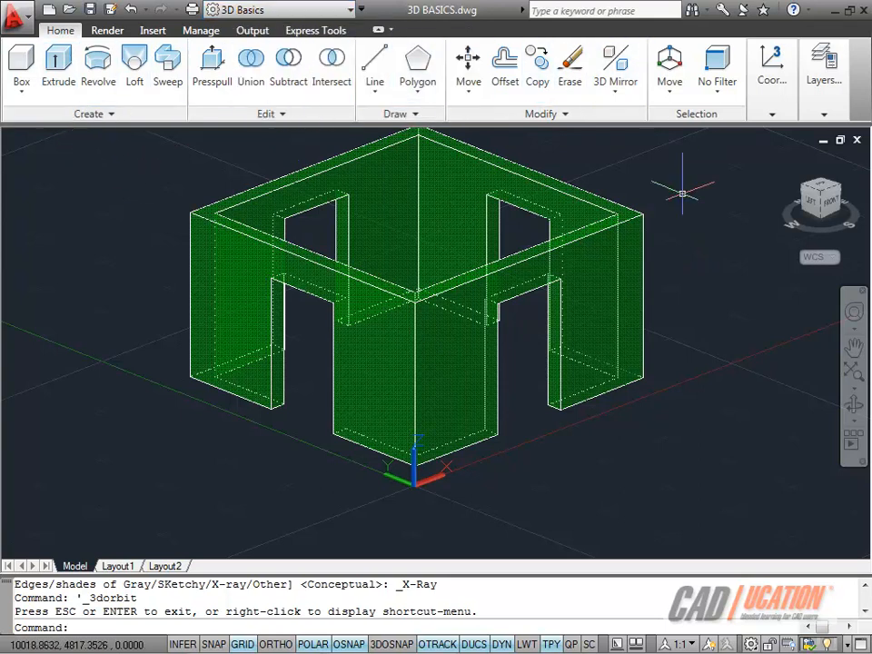
{"action": "mouse_move", "coordinate": [689, 214]}
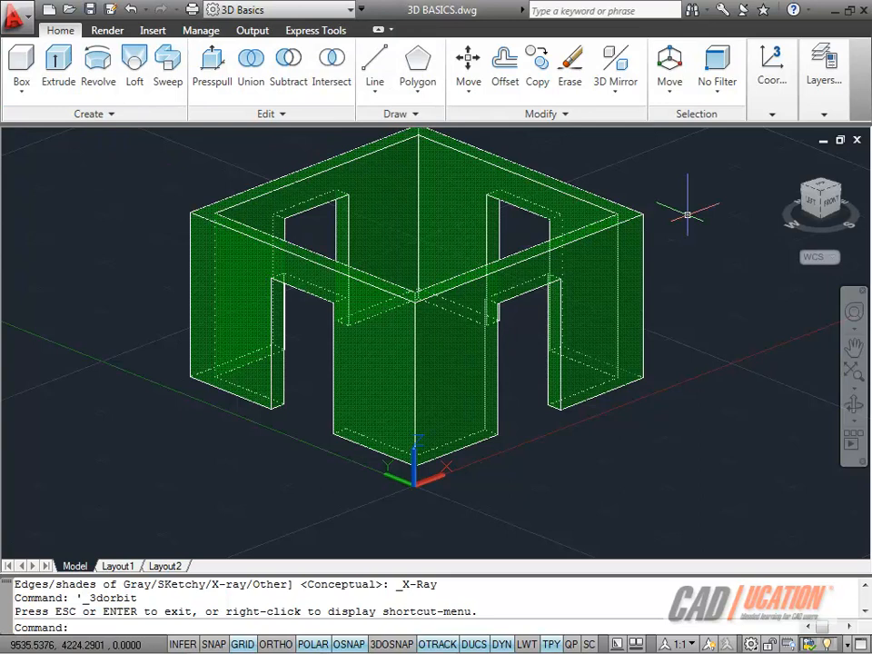